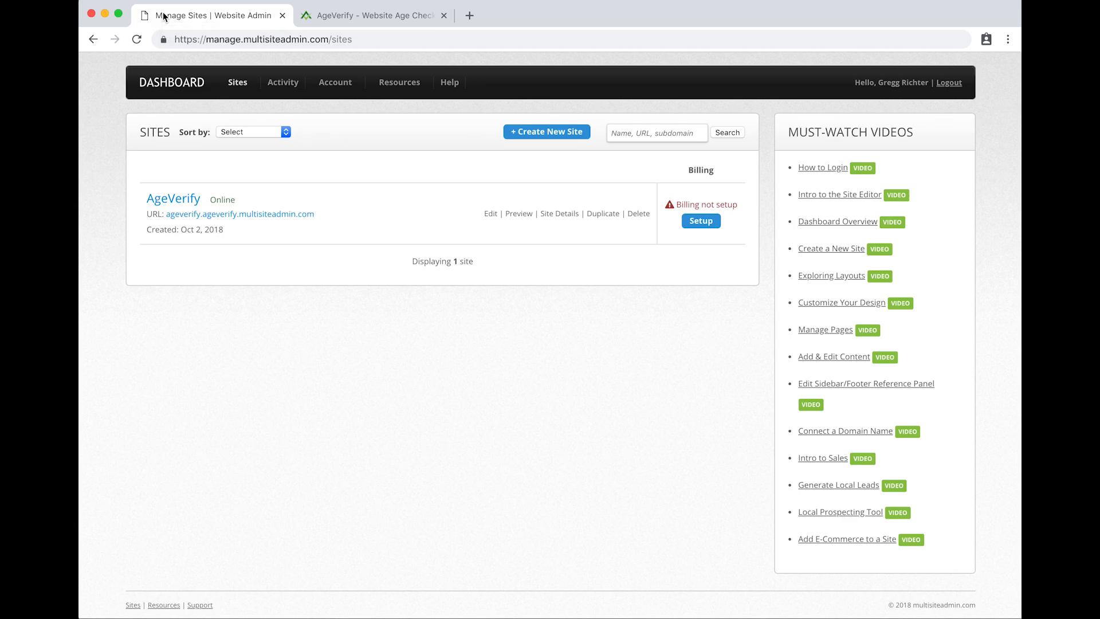
mouse_move(188, 15)
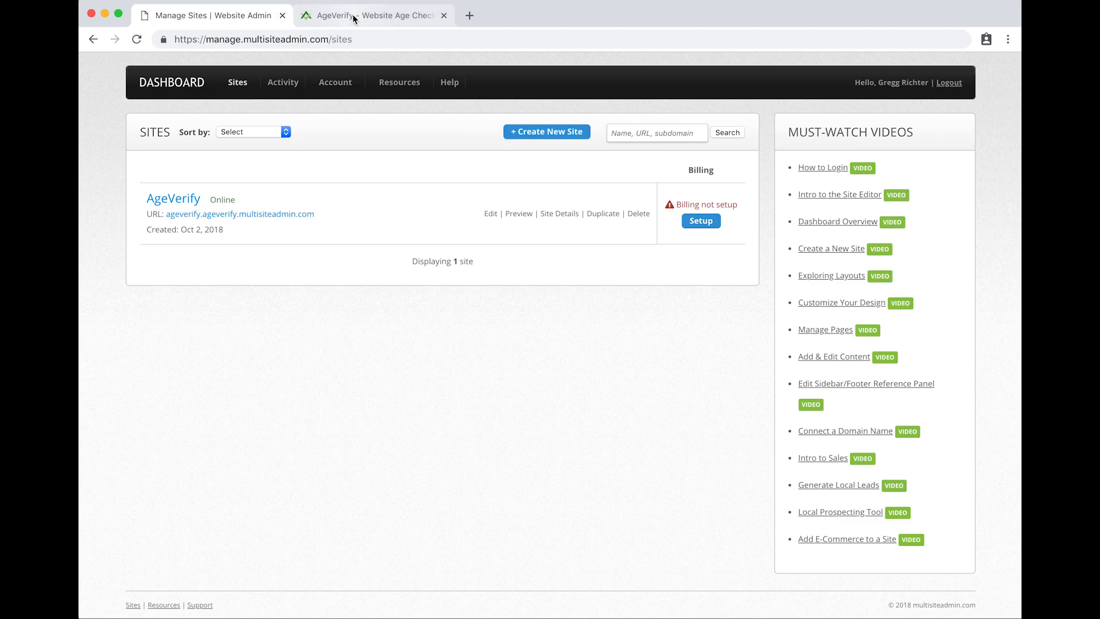
Open the AgeVerify site's details, start editing them and bring the Header HTML Code box into view
click(371, 15)
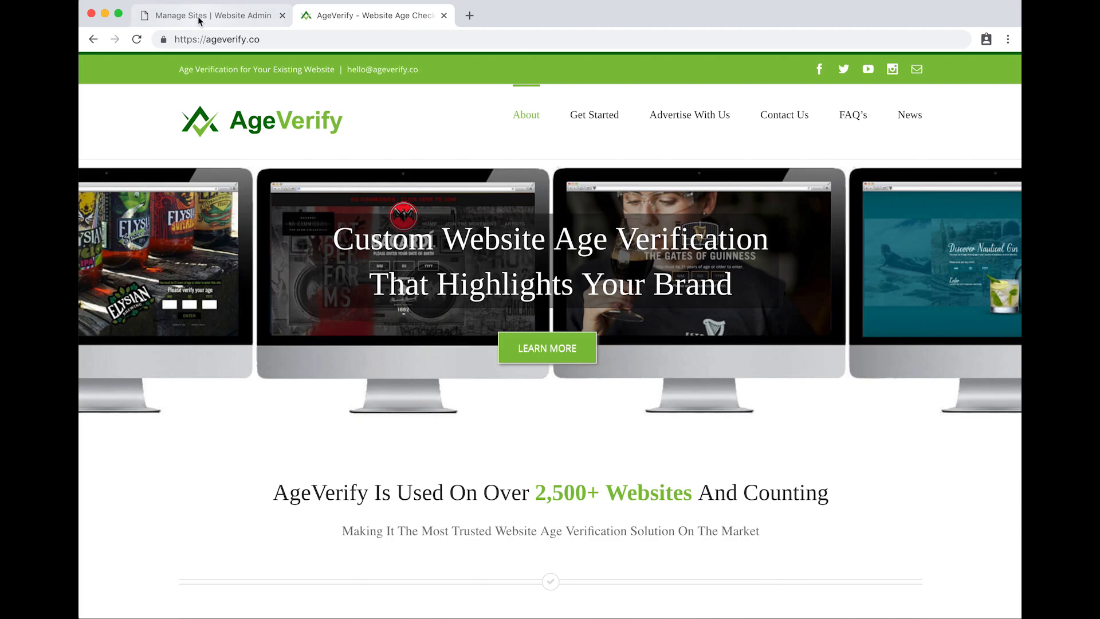
click(204, 15)
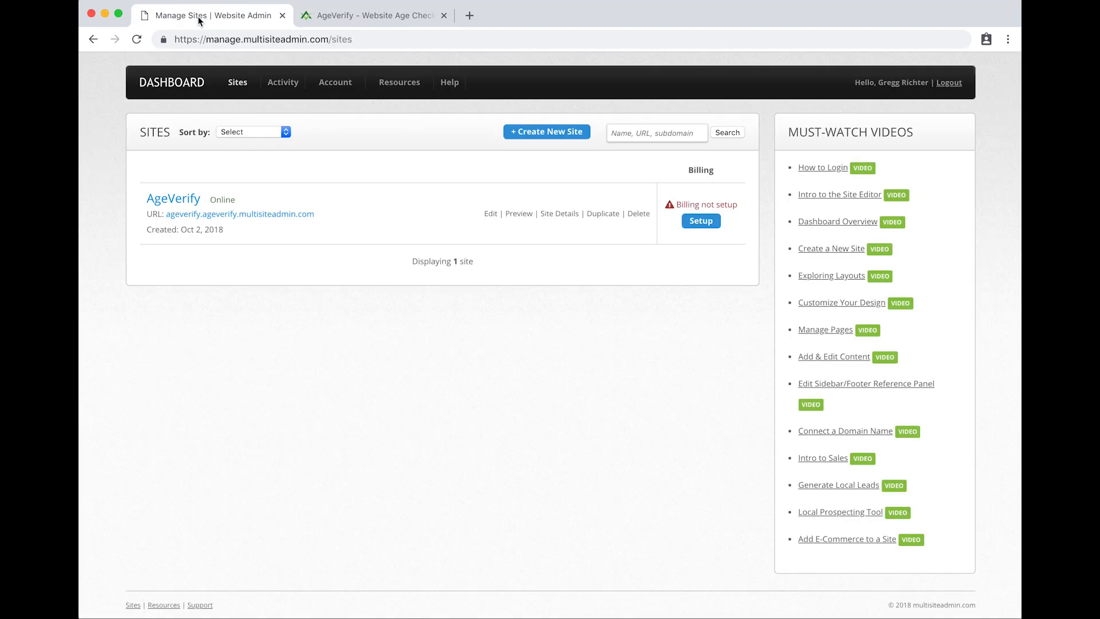
mouse_move(428, 233)
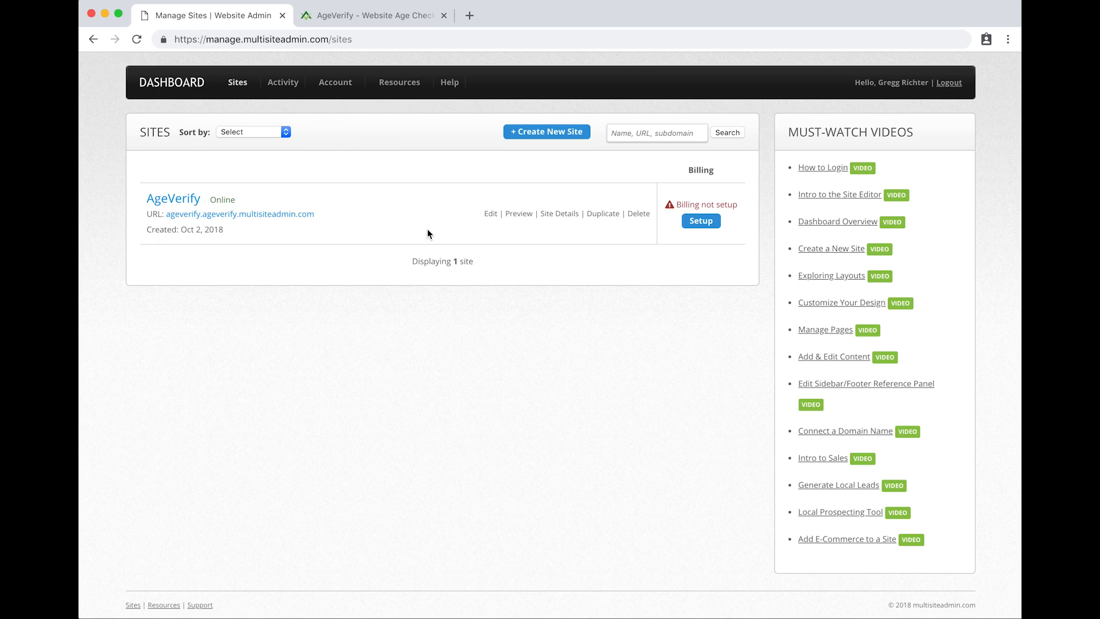
mouse_move(518, 213)
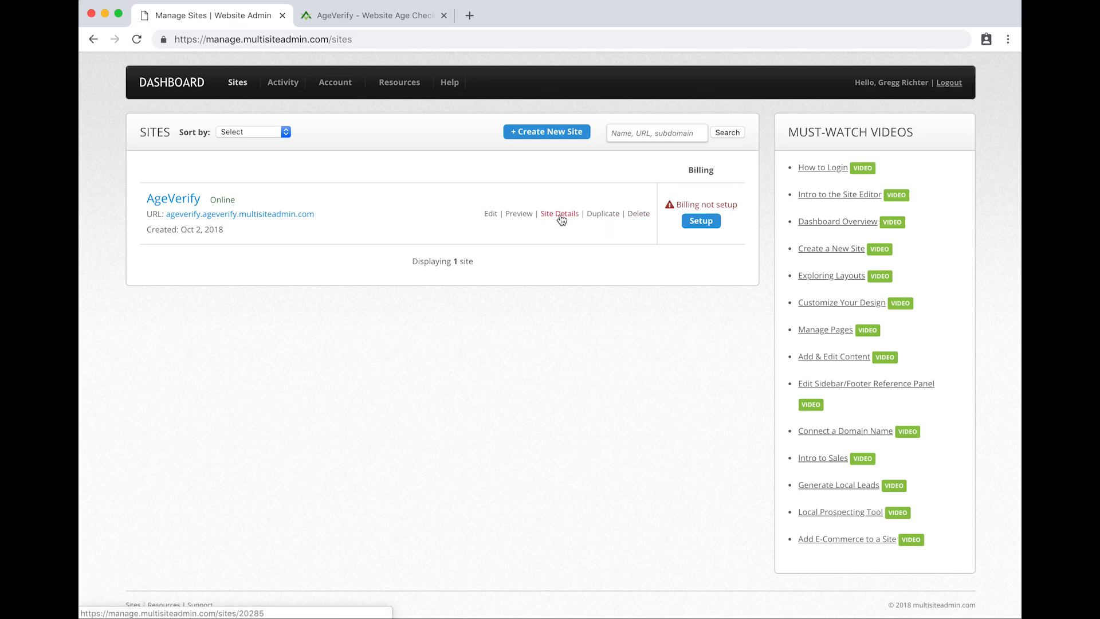
click(559, 213)
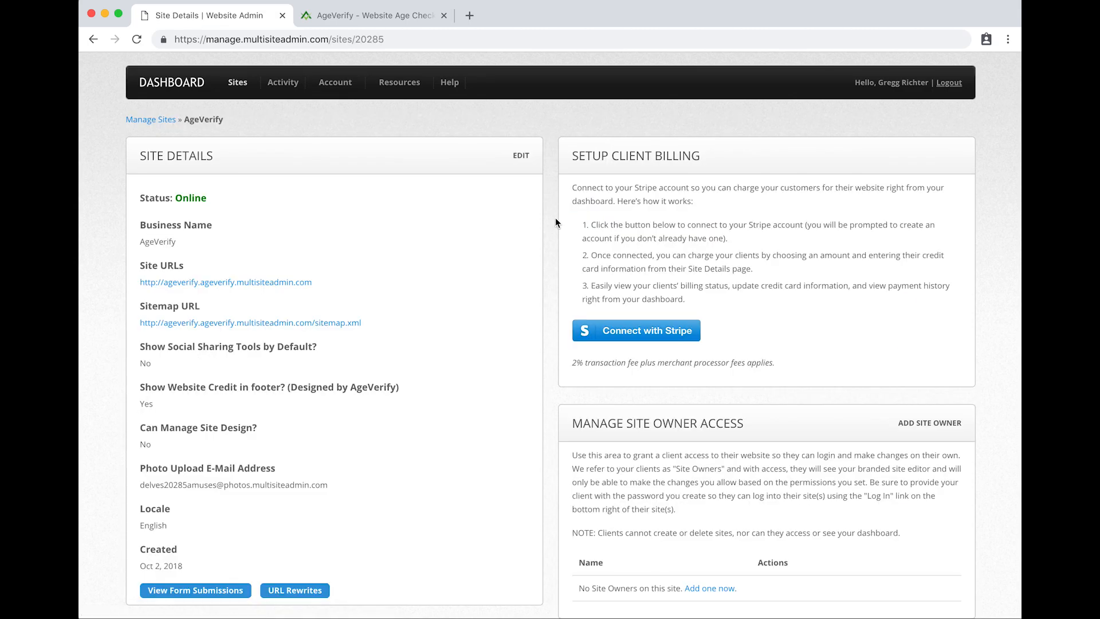
mouse_move(135, 142)
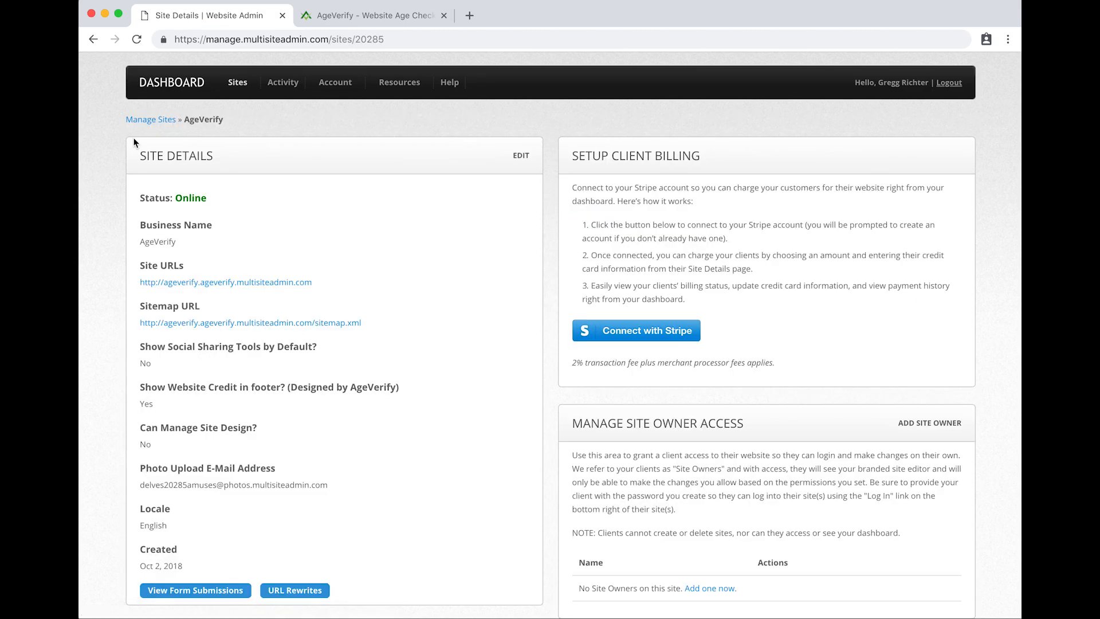
mouse_move(496, 164)
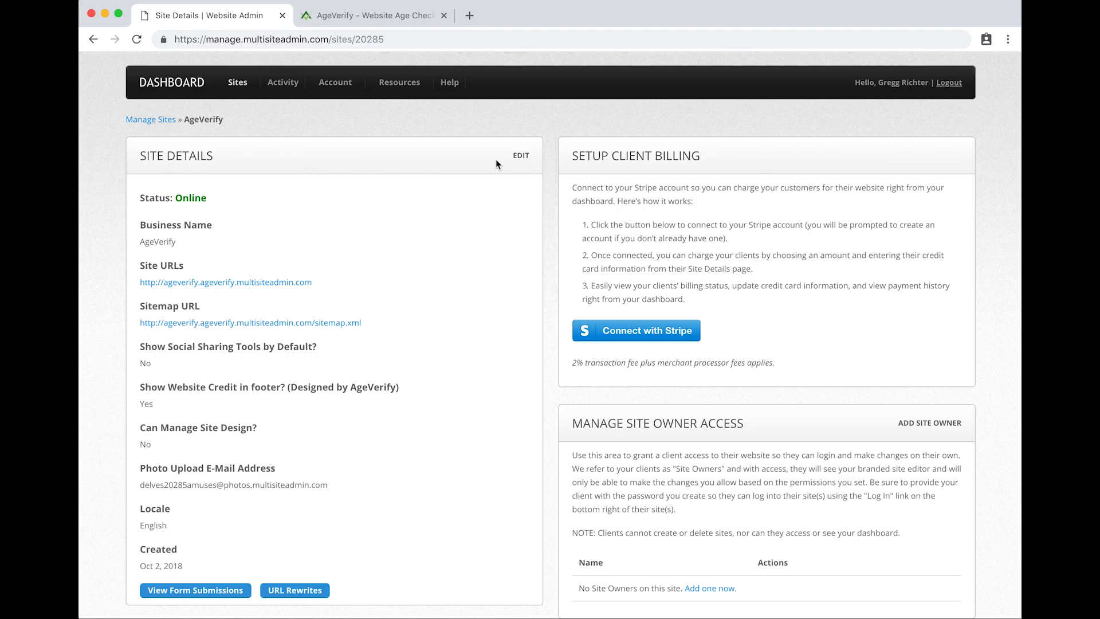
mouse_move(520, 159)
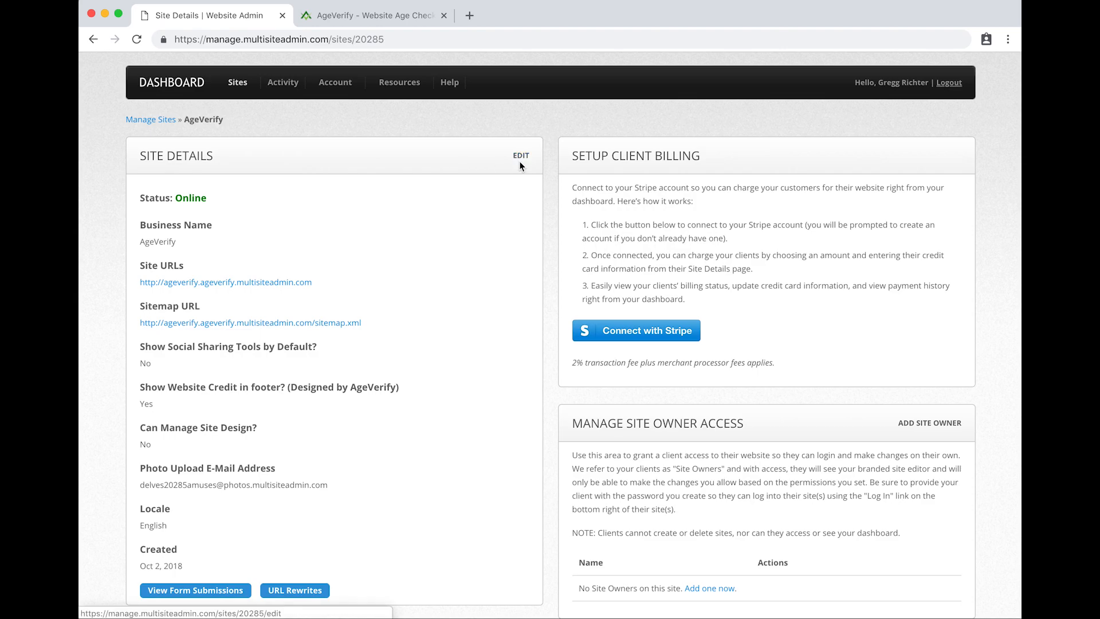
click(520, 155)
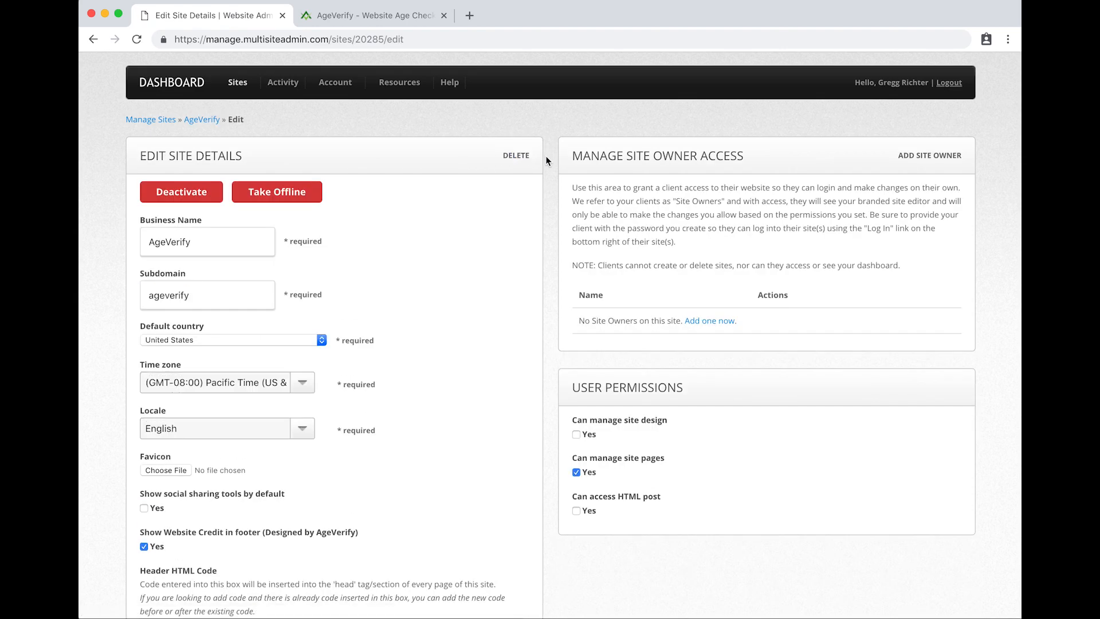
scroll(down, 3)
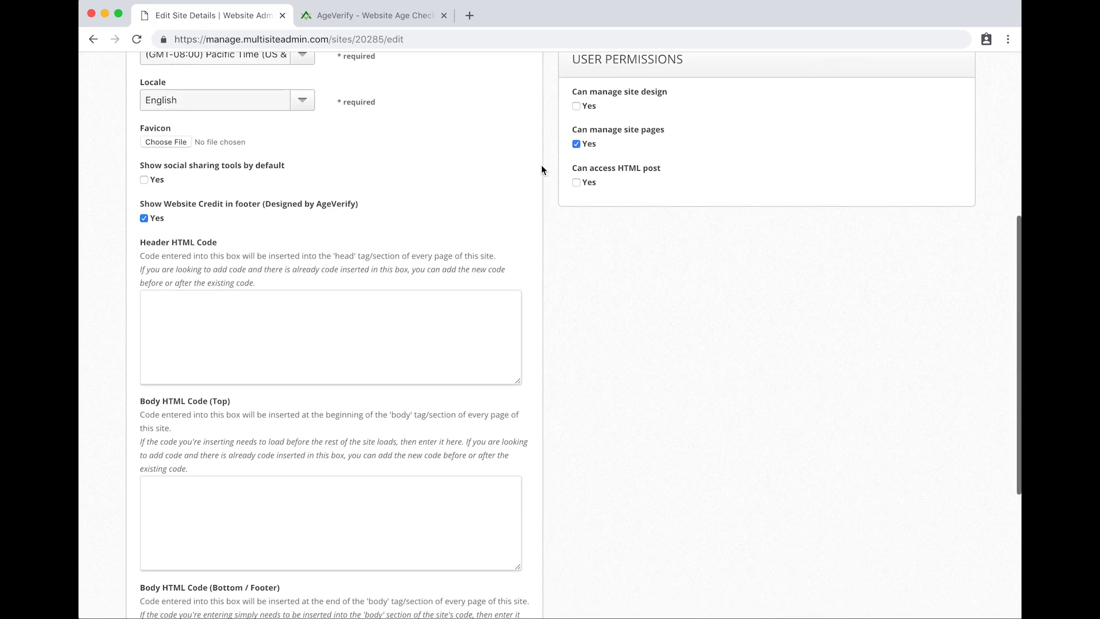
scroll(down, 3)
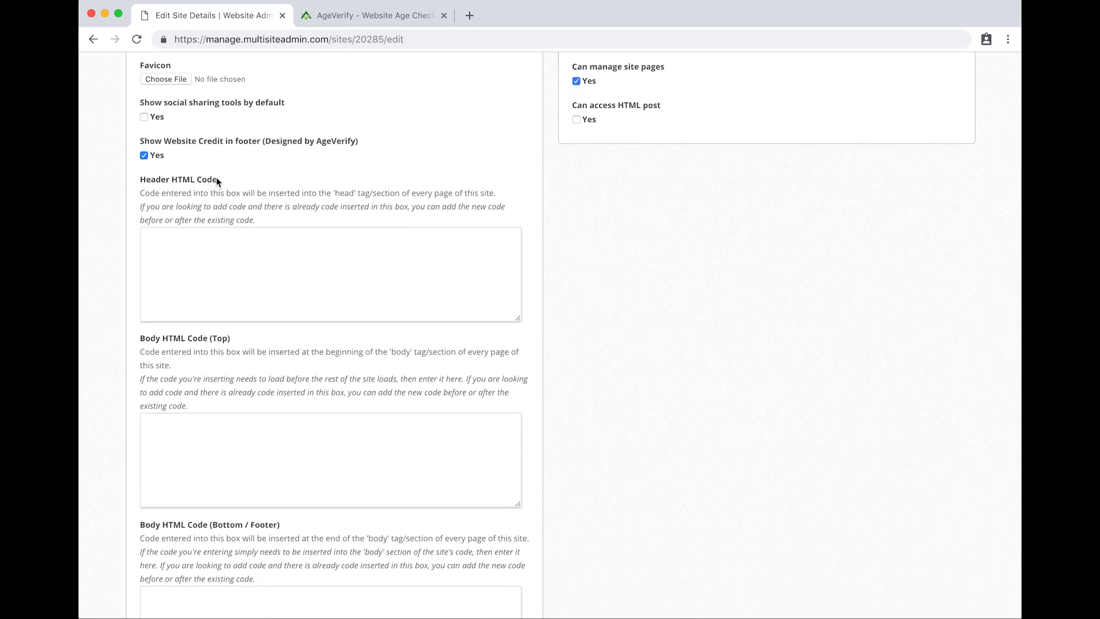
mouse_move(184, 185)
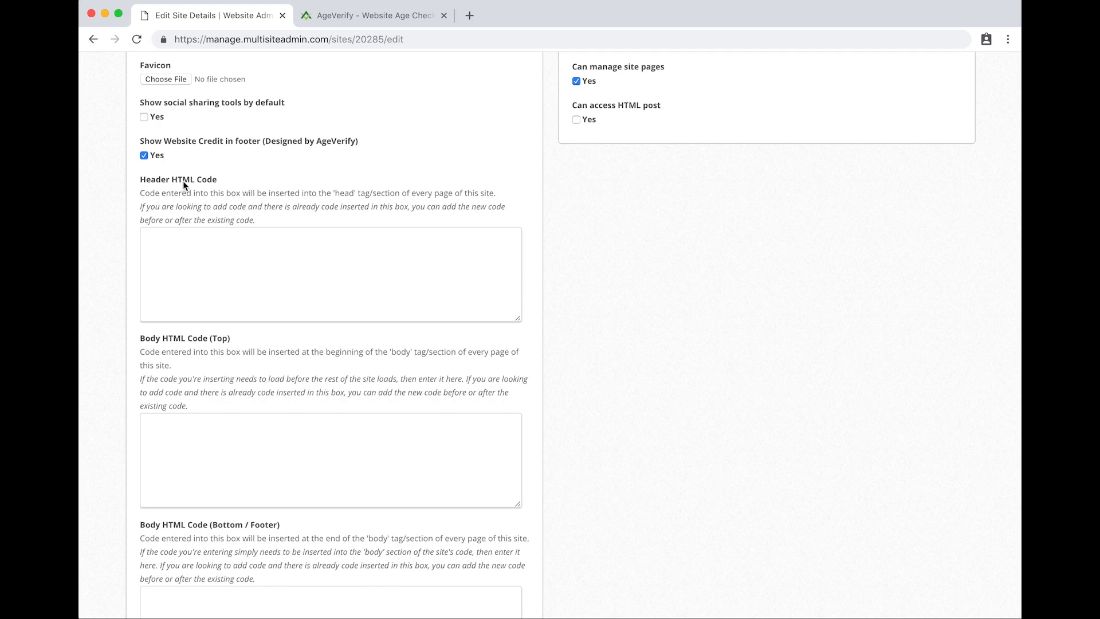
mouse_move(211, 185)
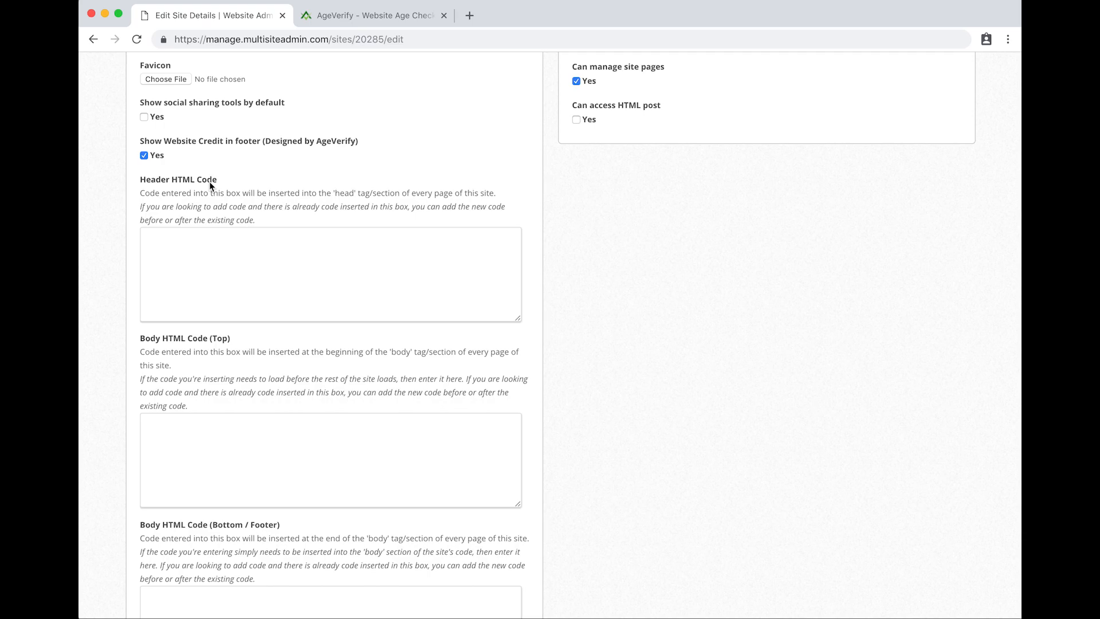
mouse_move(321, 173)
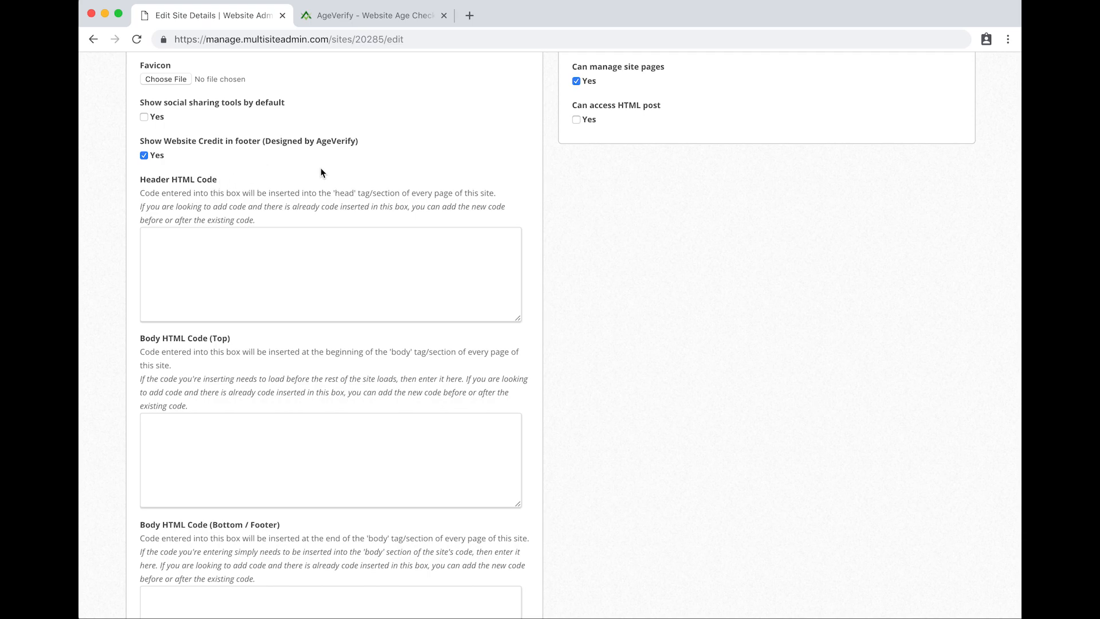
On the AgeVerify website, go to Get Started and view the Step 1 free template gallery with Translucent
click(371, 15)
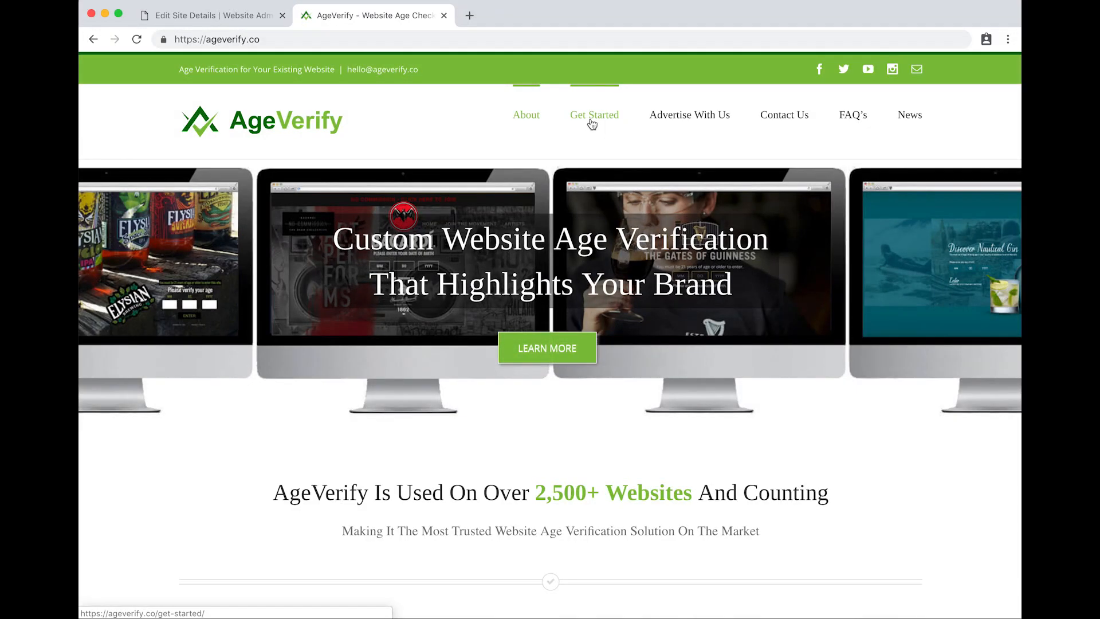
click(595, 115)
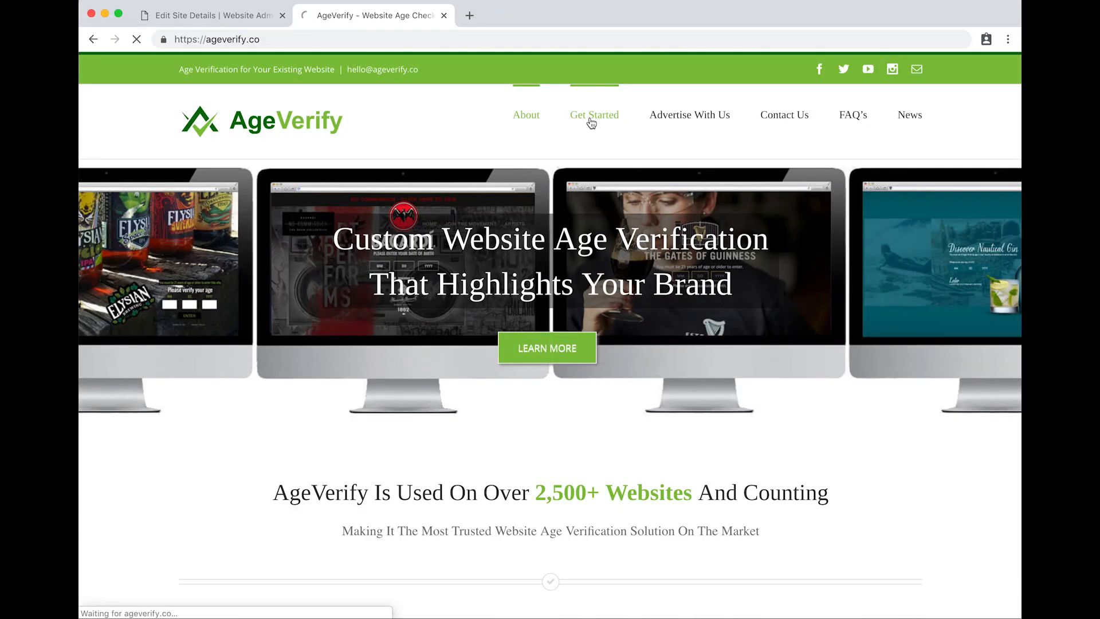
click(595, 115)
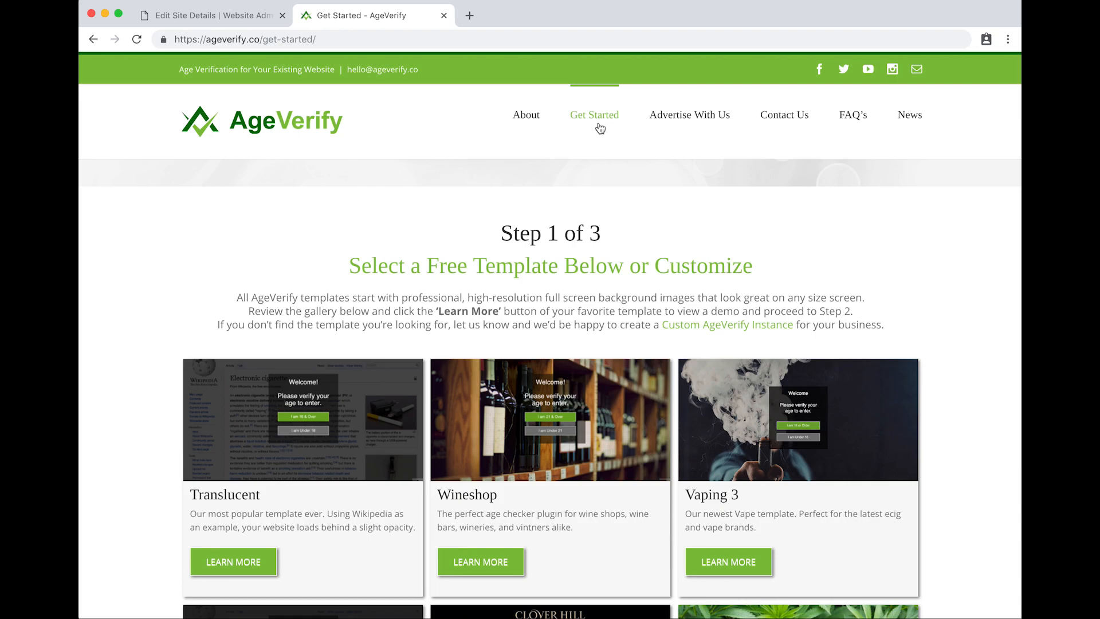
scroll(down, 3)
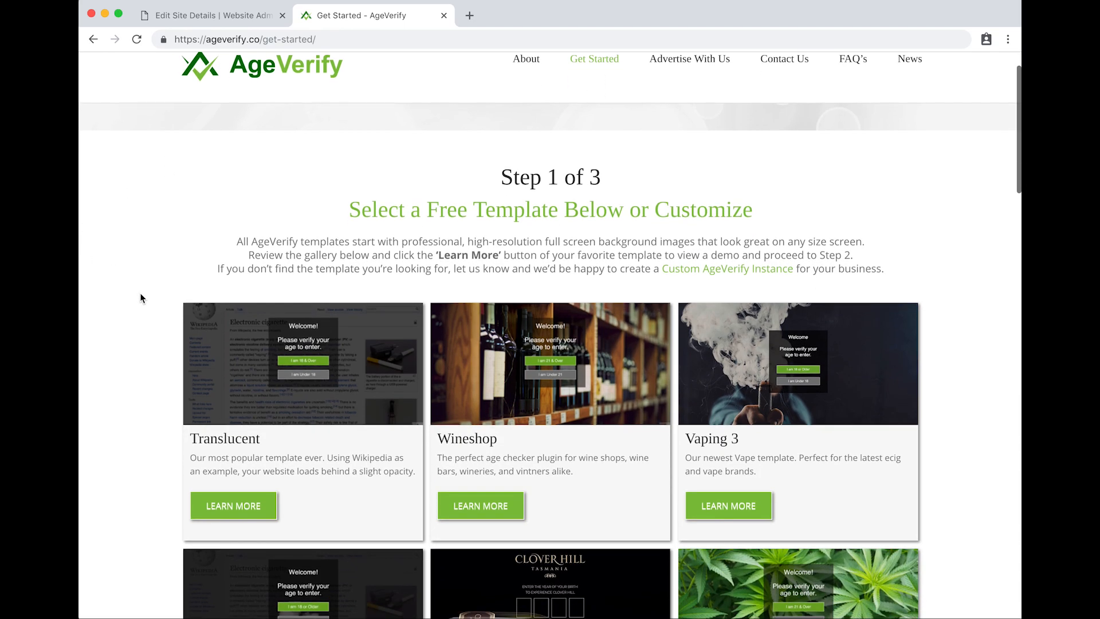
scroll(up, 3)
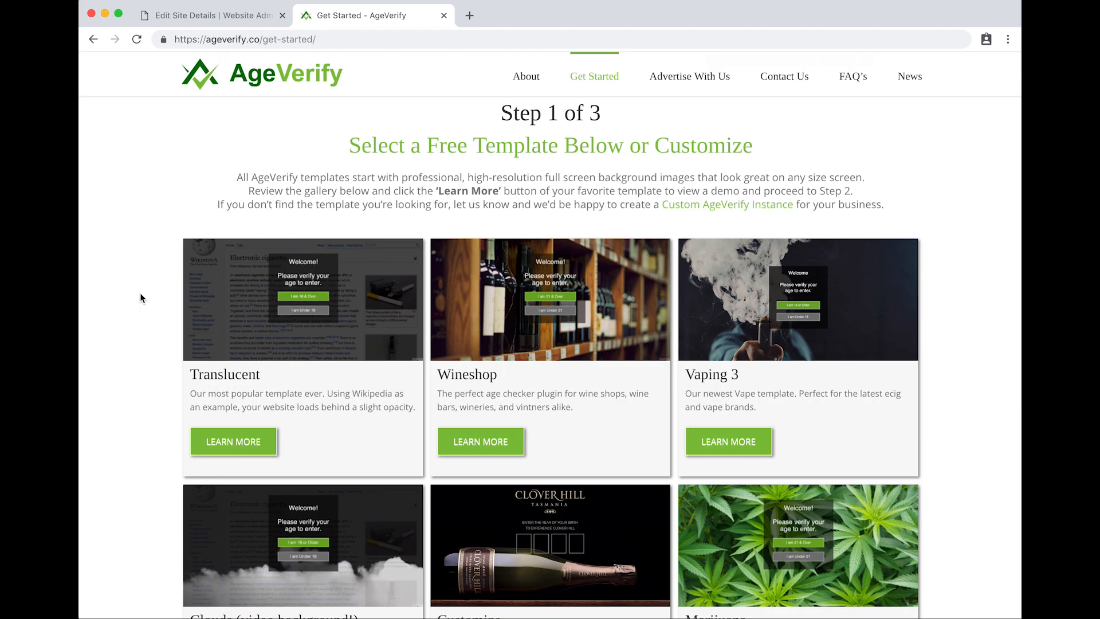
mouse_move(225, 373)
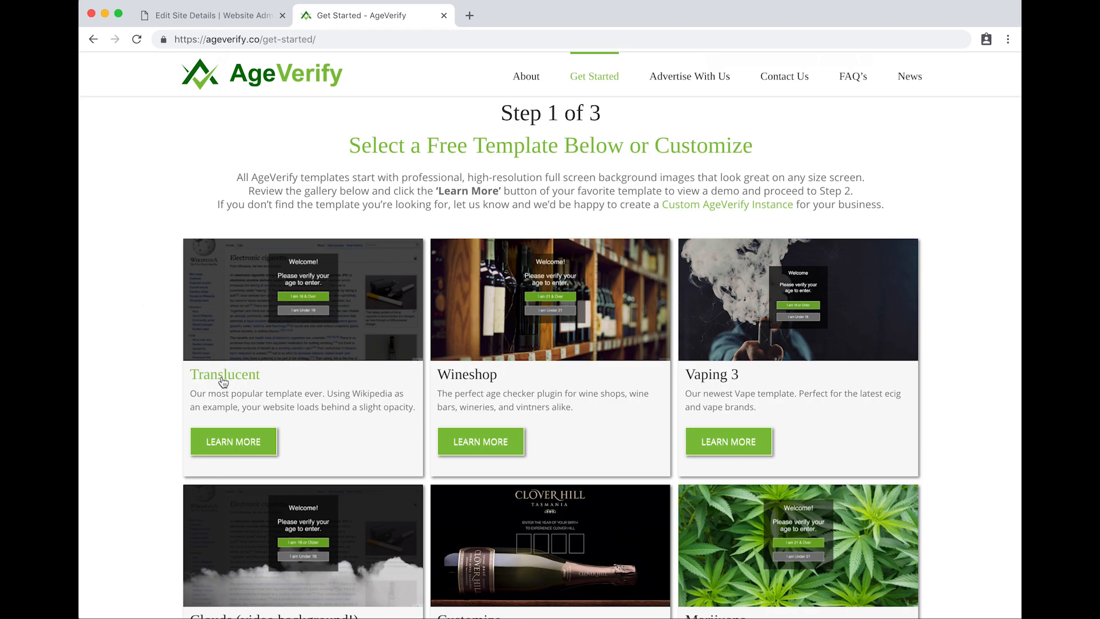
mouse_move(232, 441)
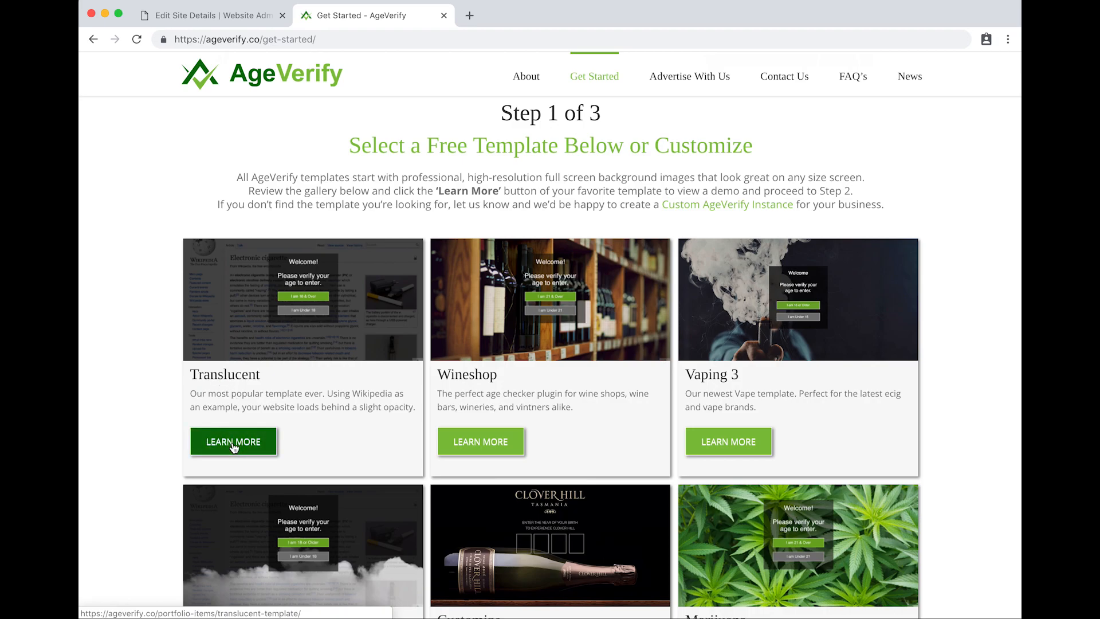
click(233, 441)
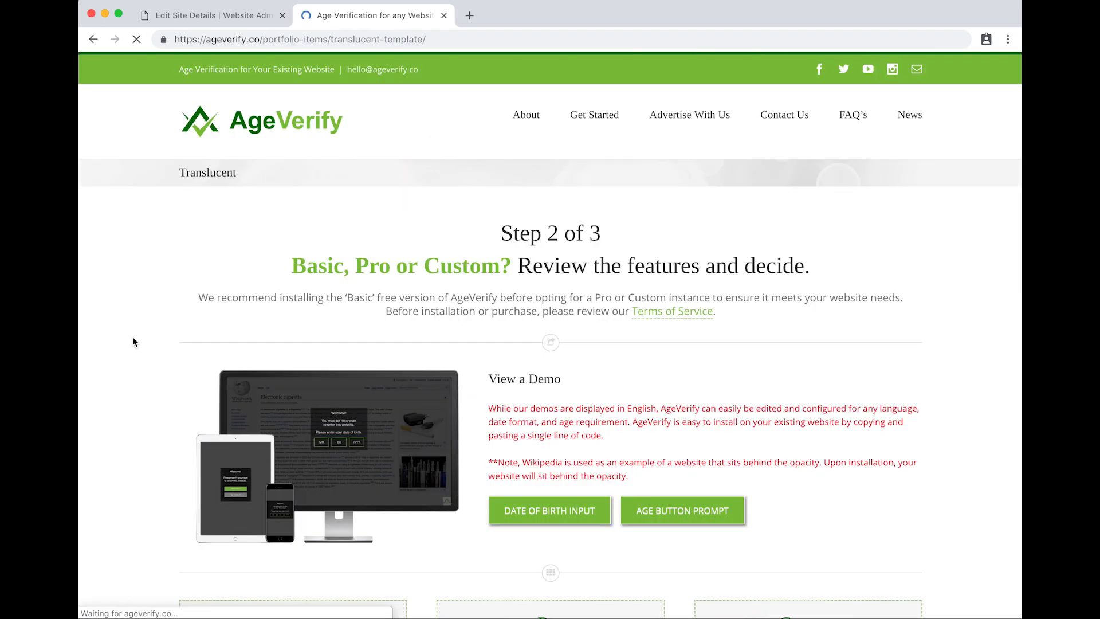
scroll(down, 3)
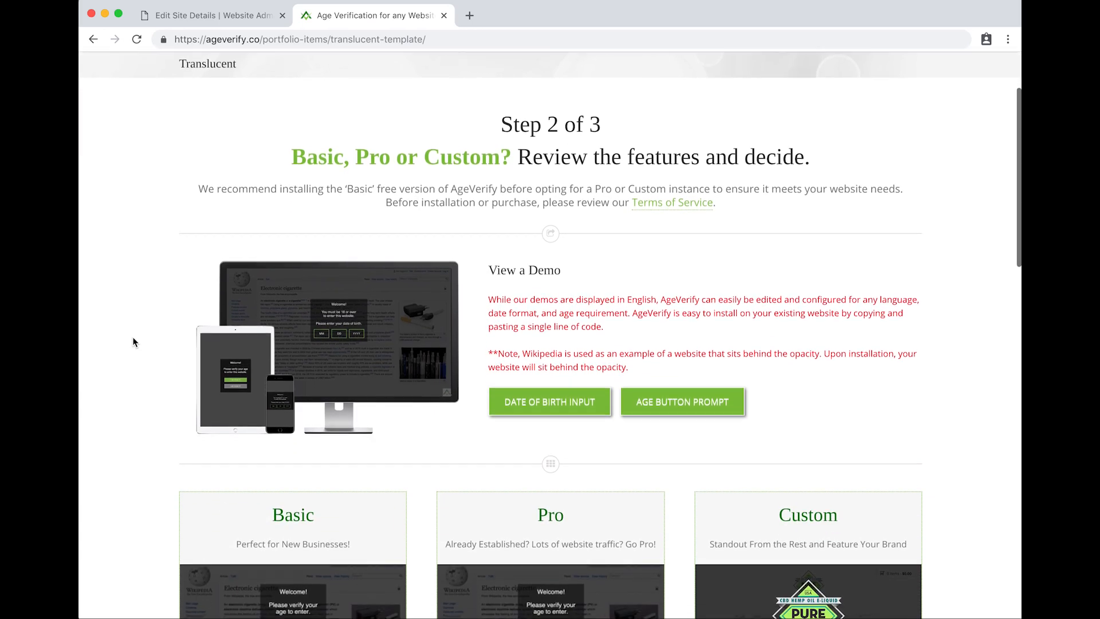
scroll(up, 3)
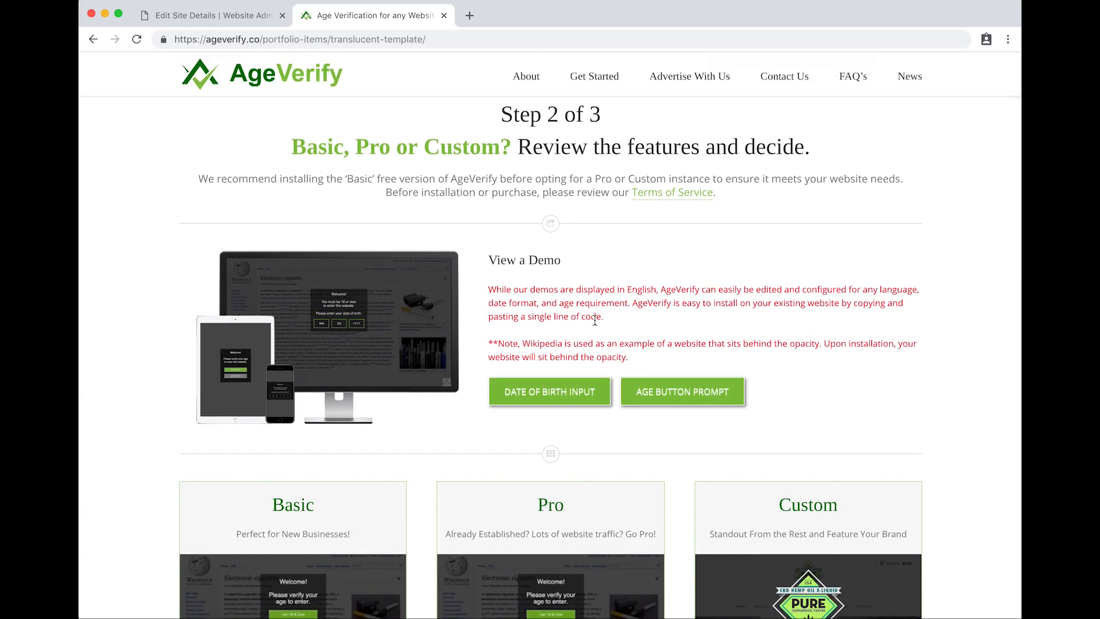
mouse_move(549, 392)
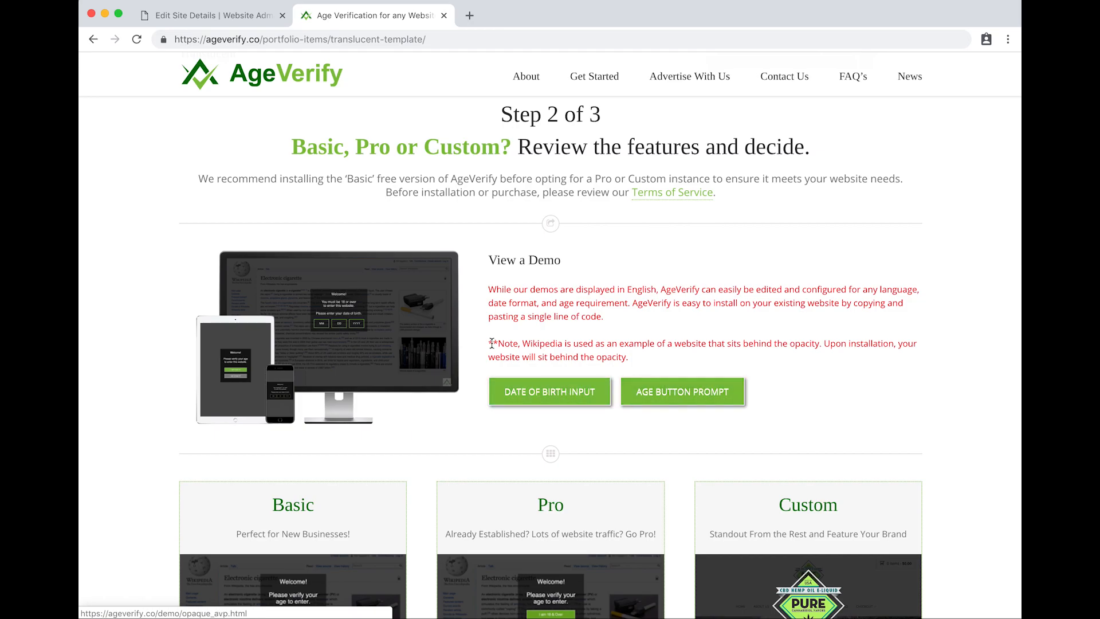
scroll(down, 3)
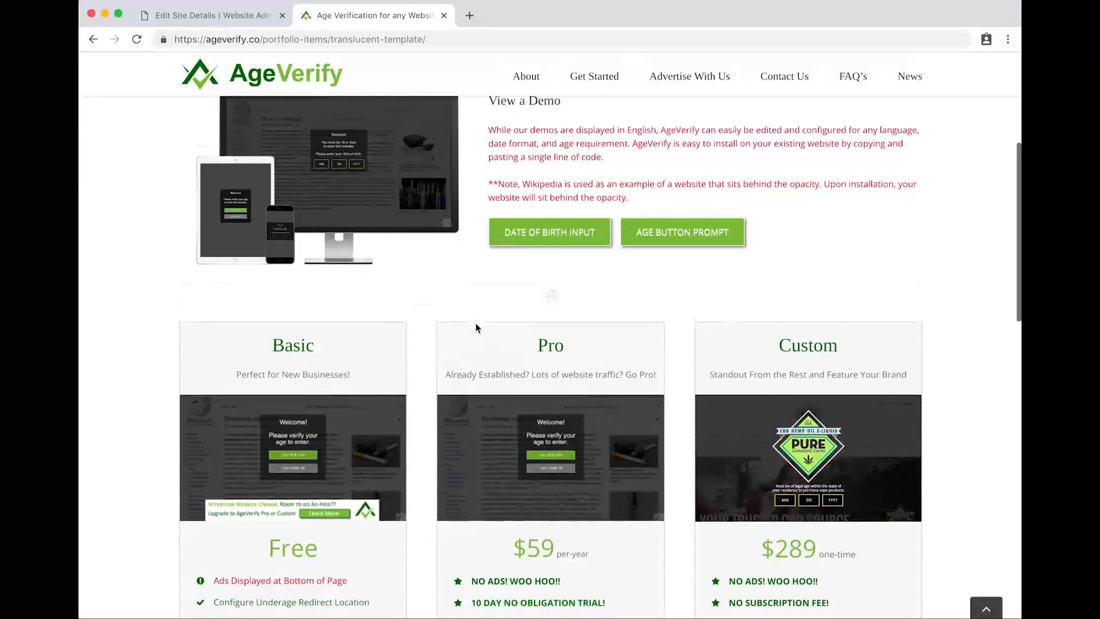
scroll(down, 3)
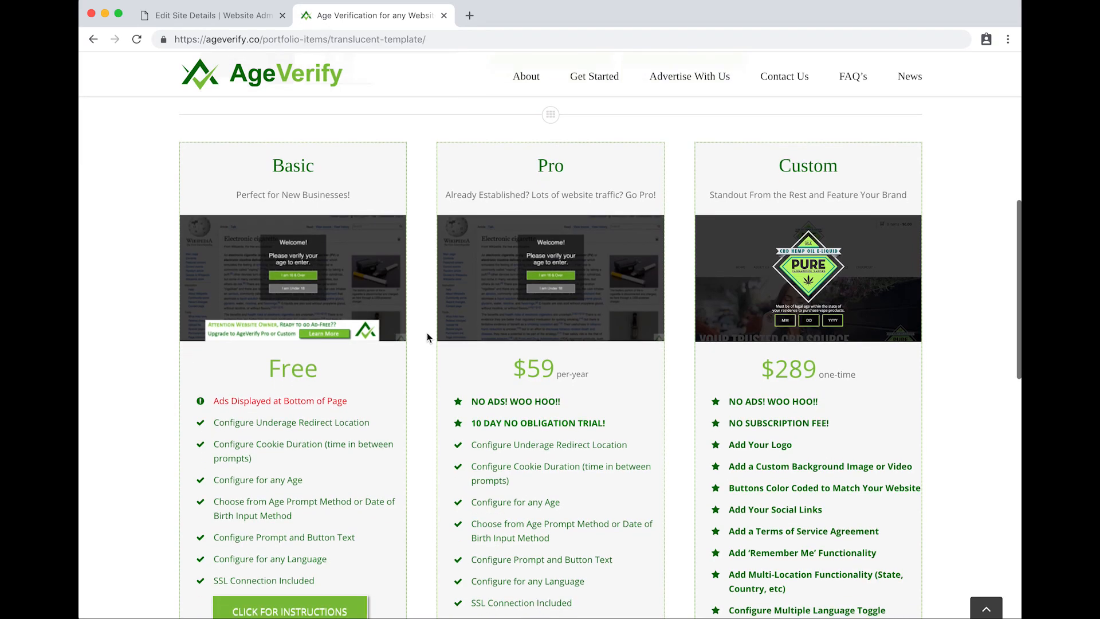
mouse_move(336, 321)
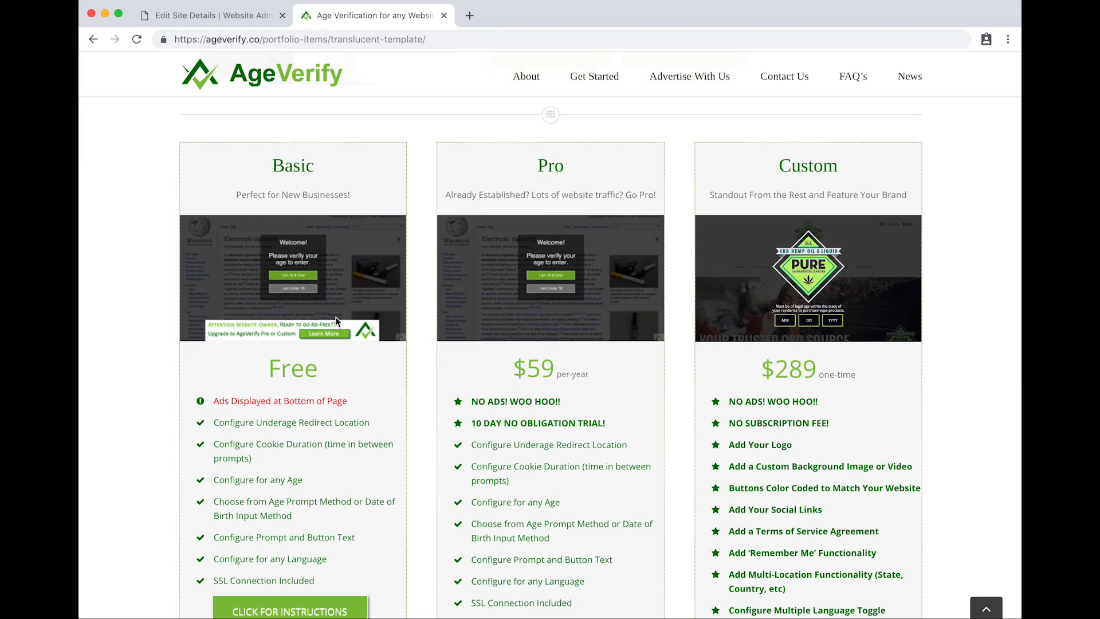
mouse_move(377, 324)
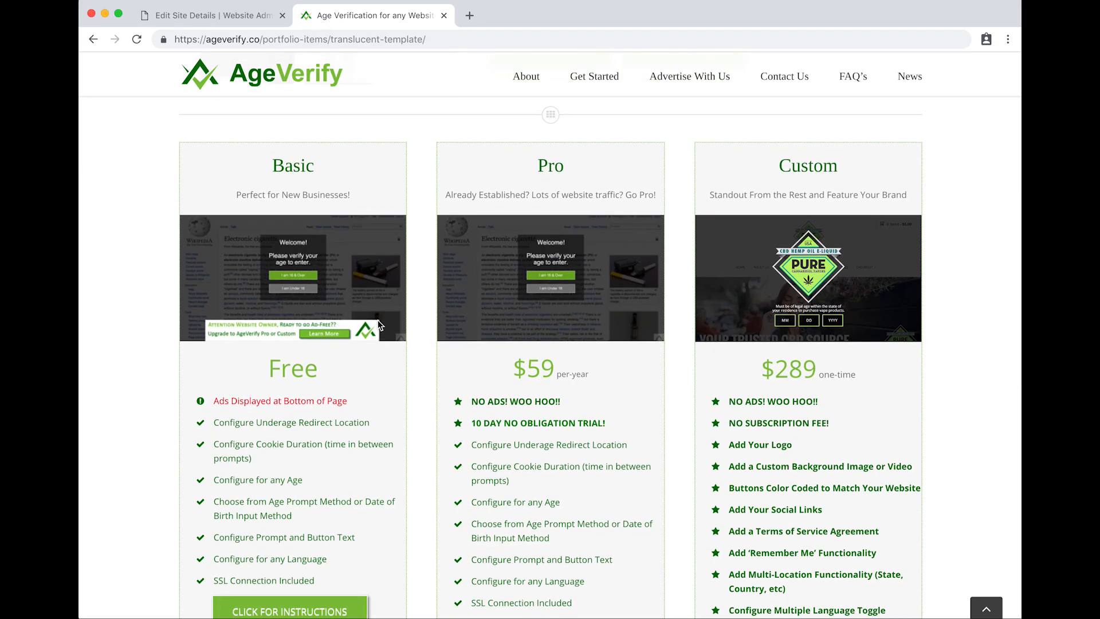
mouse_move(346, 321)
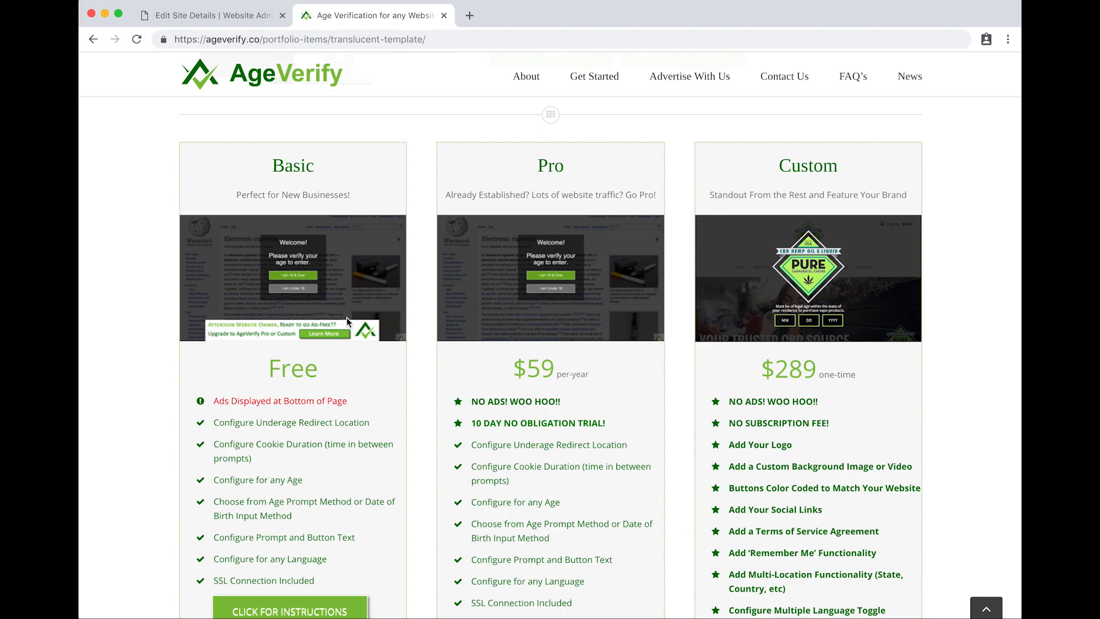
mouse_move(483, 350)
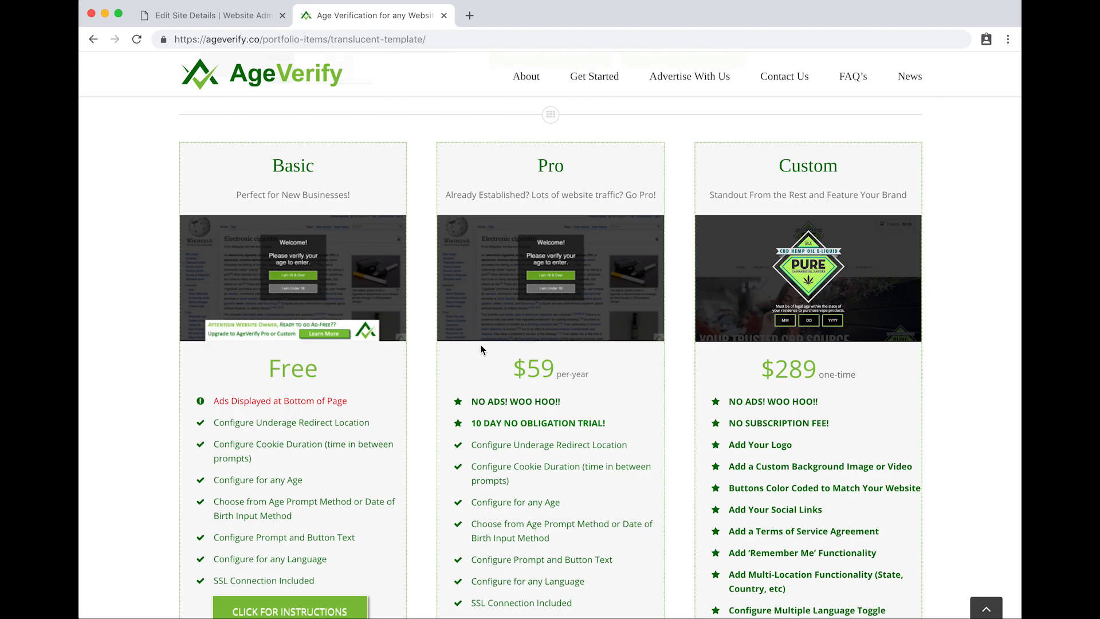
mouse_move(508, 348)
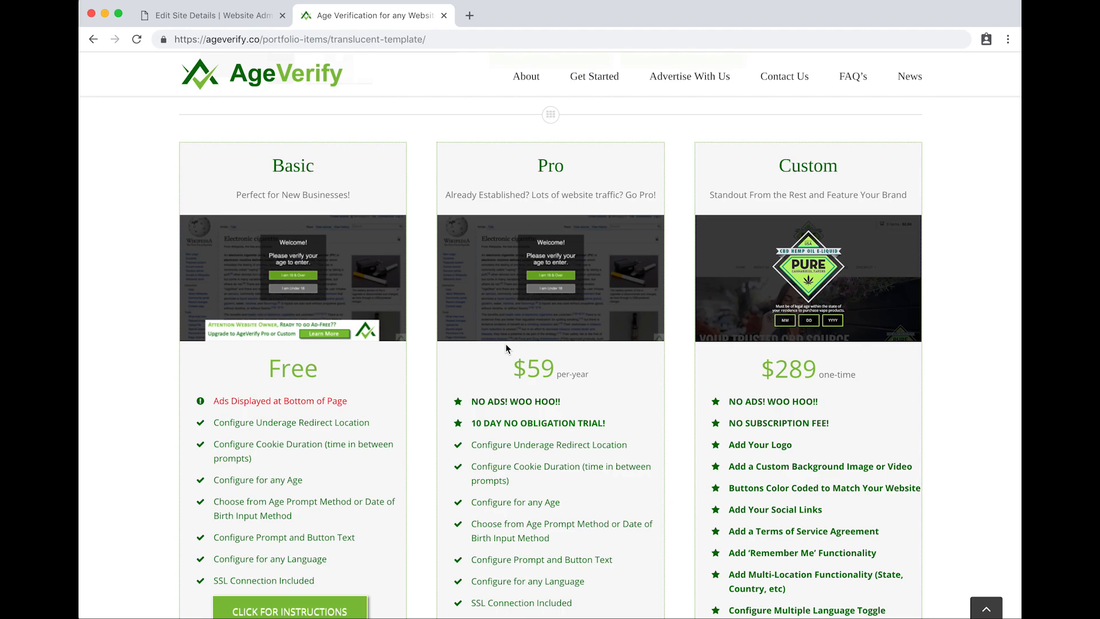
mouse_move(737, 340)
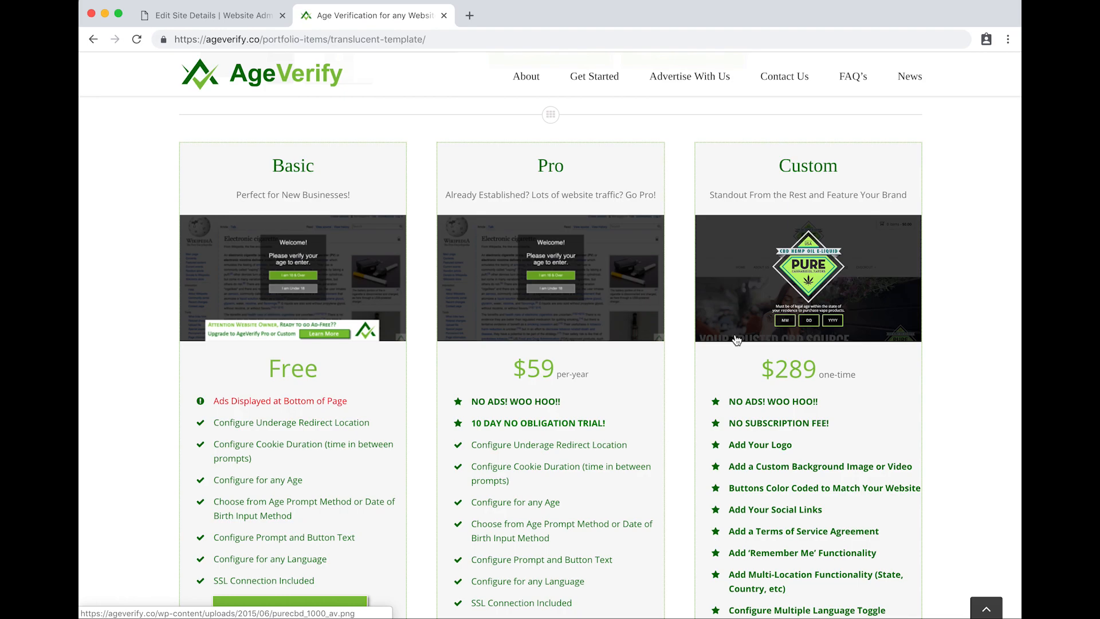
scroll(down, 3)
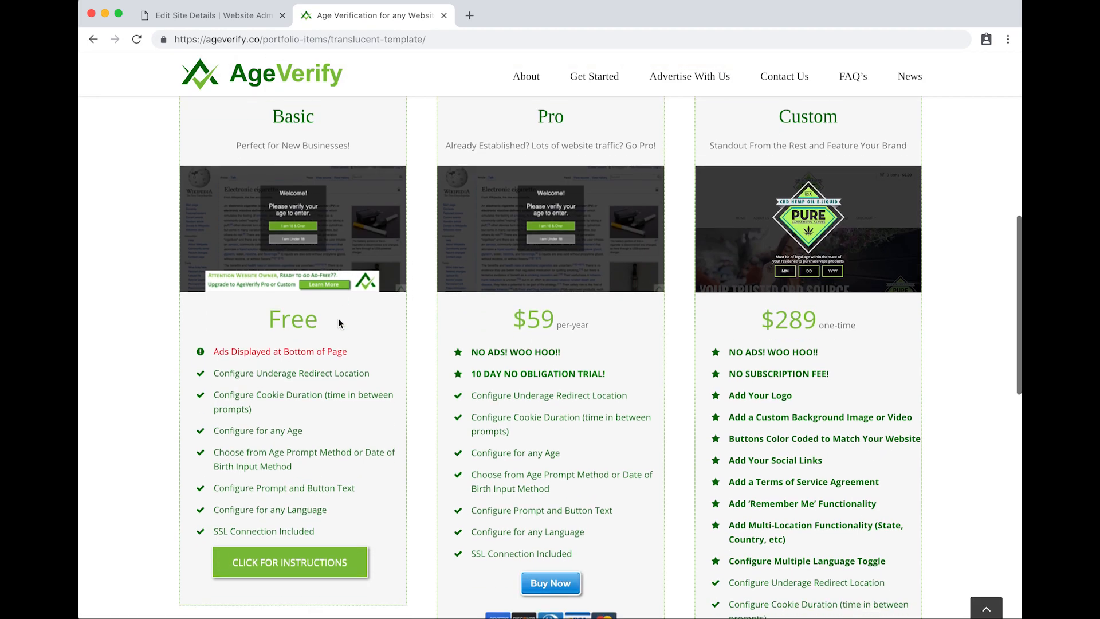
scroll(down, 3)
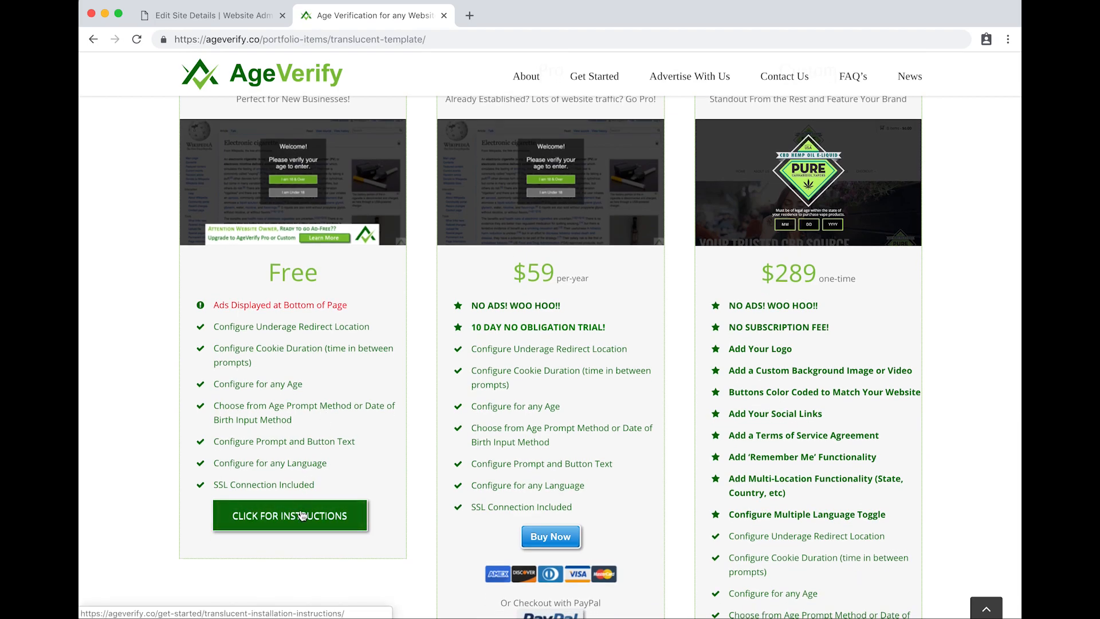
Go to the Free plan's installation instructions and keep Translucent as the template background
click(288, 515)
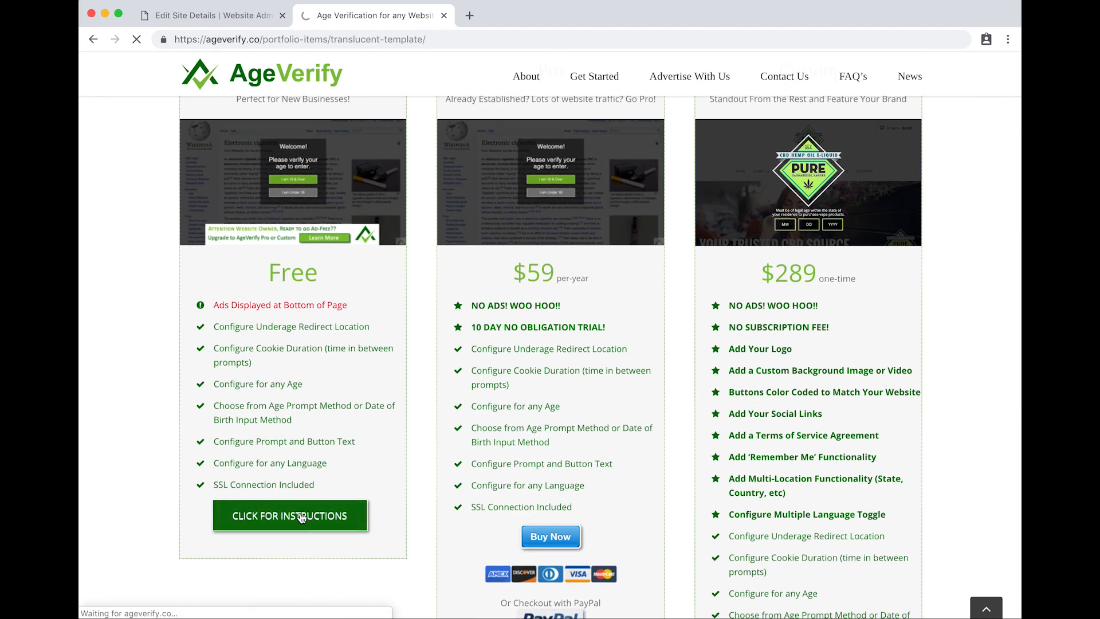
click(290, 516)
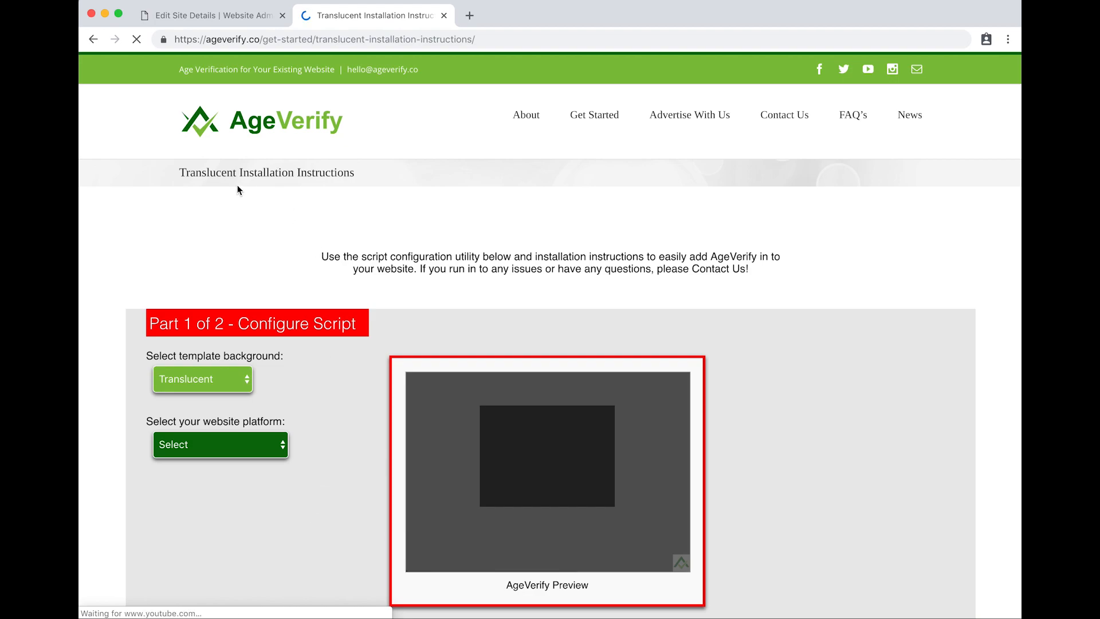
mouse_move(118, 285)
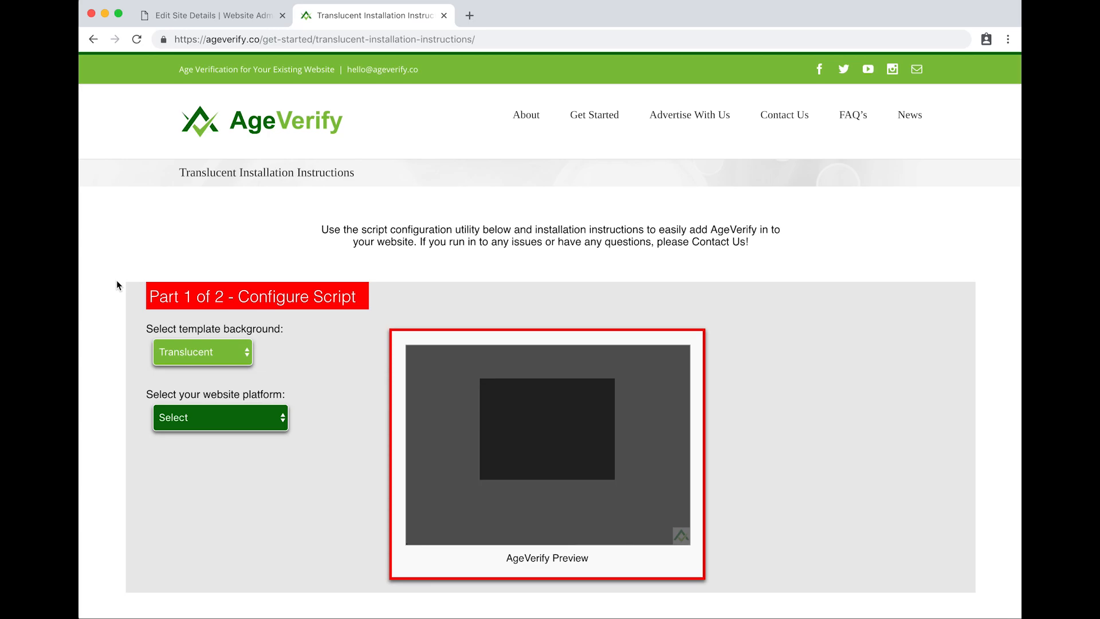
scroll(down, 3)
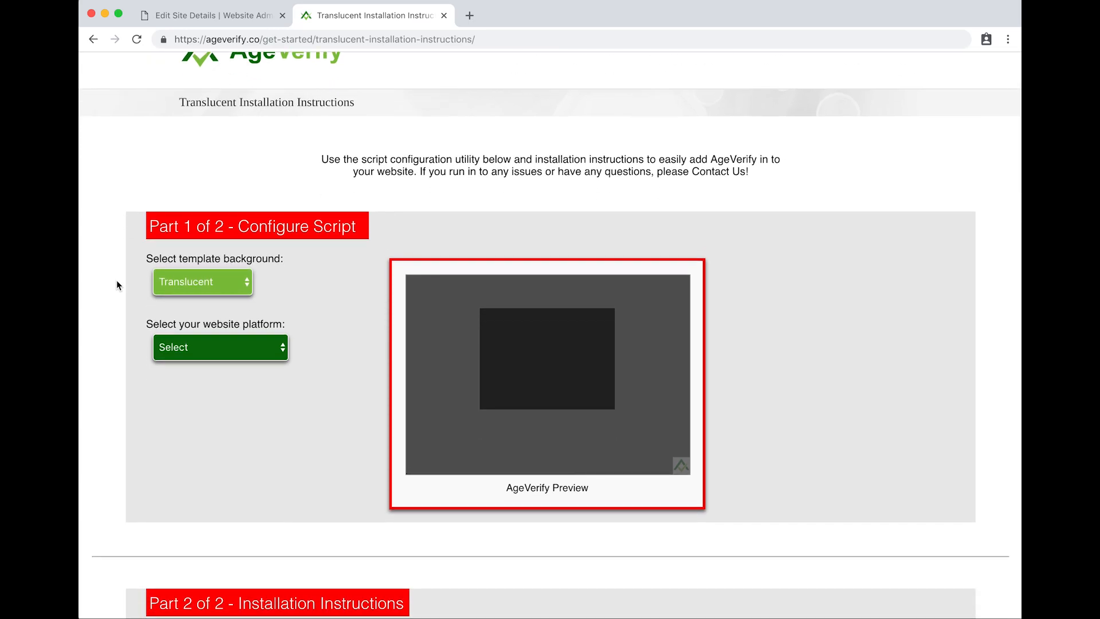
mouse_move(247, 274)
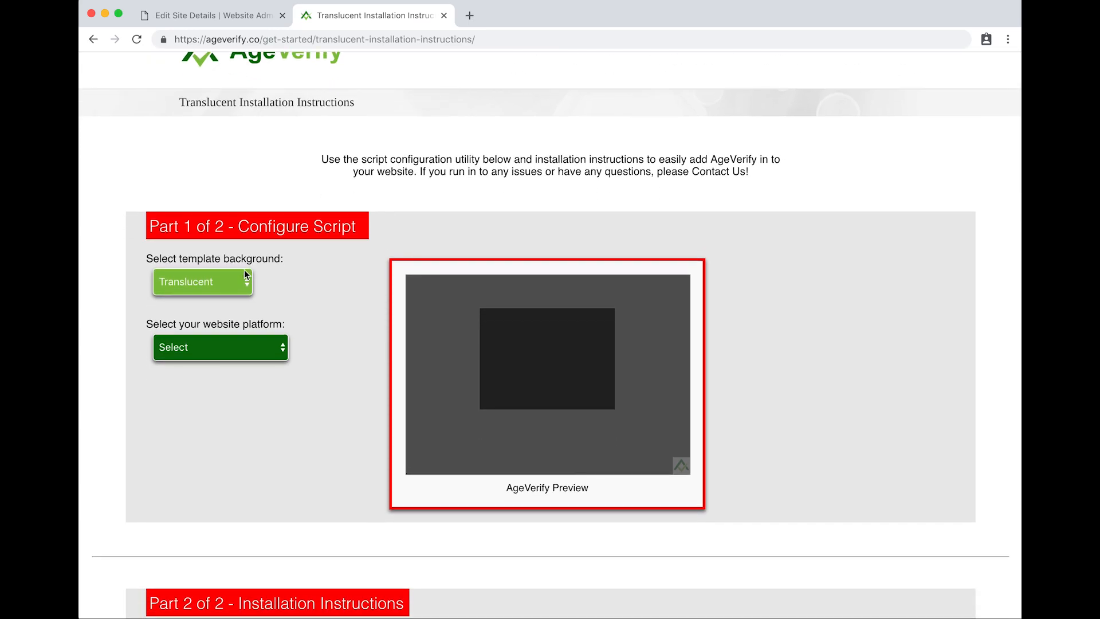
click(202, 282)
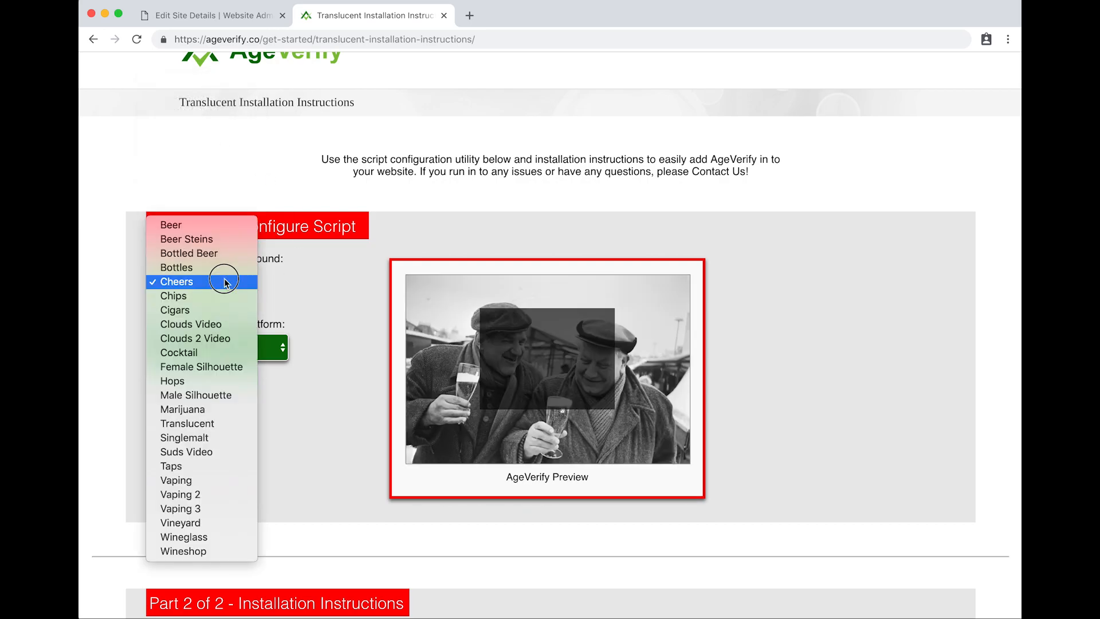
click(179, 282)
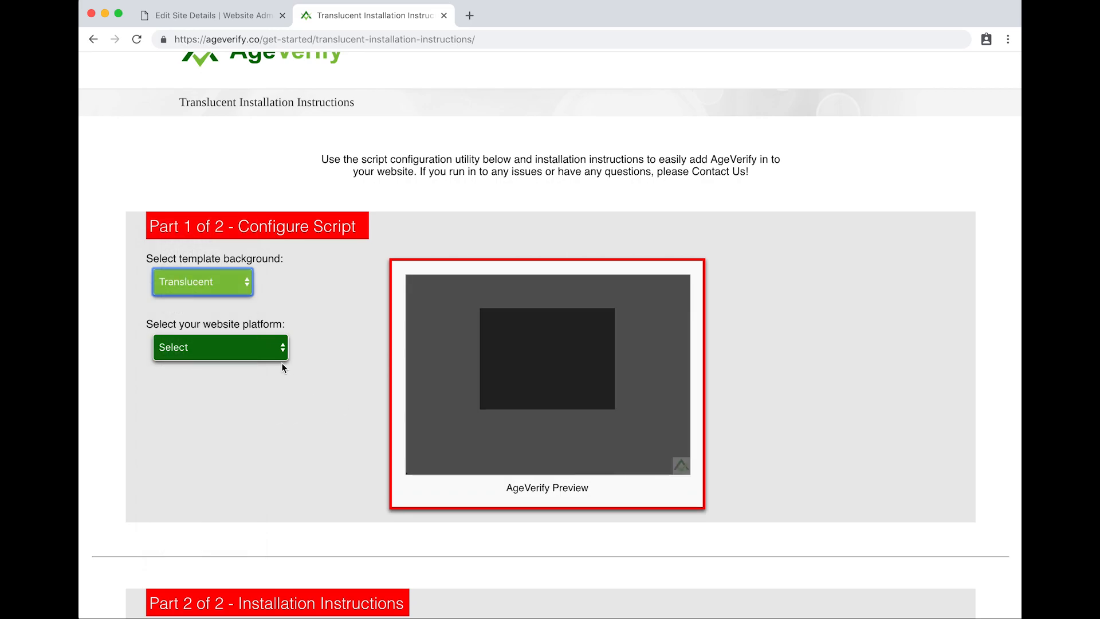
click(220, 346)
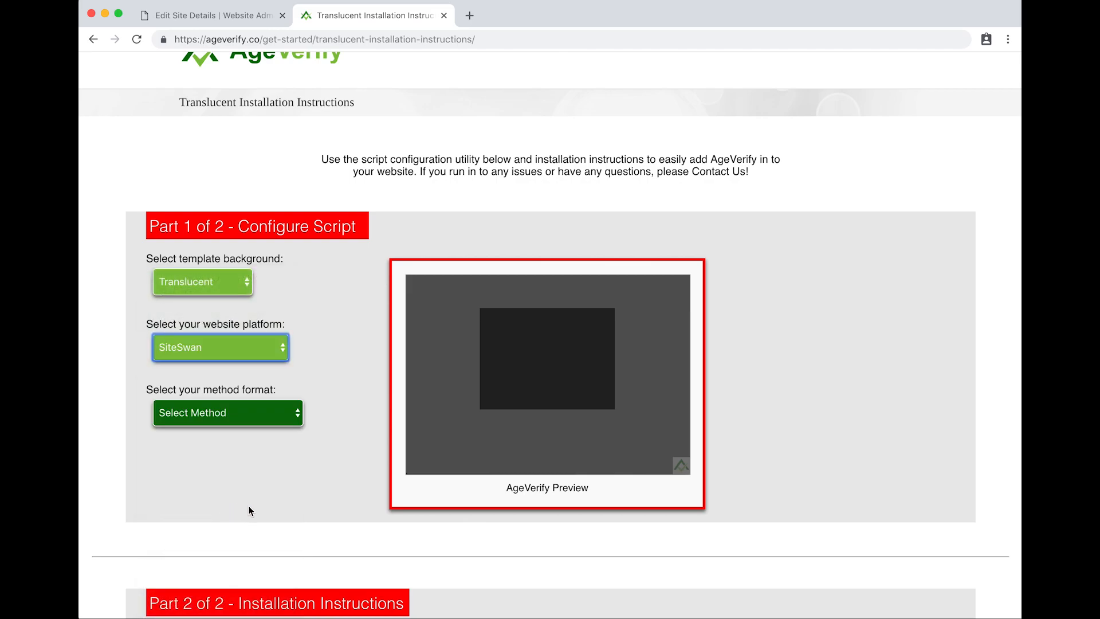
mouse_move(299, 452)
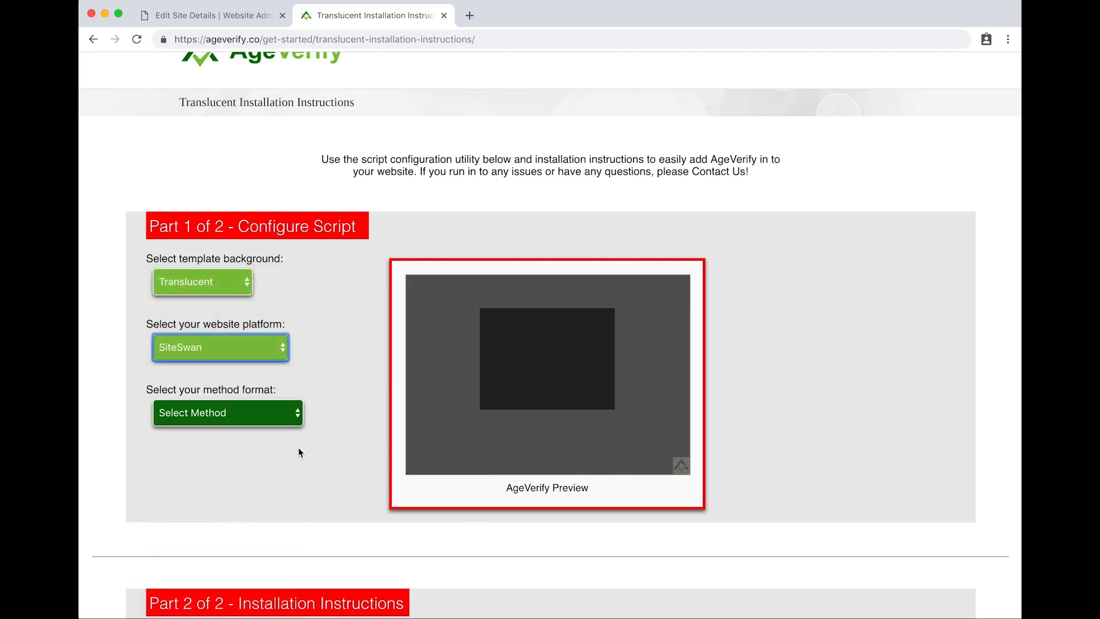
Choose Age Button Prompt as the method format, after briefly previewing the DOB Input option
click(226, 413)
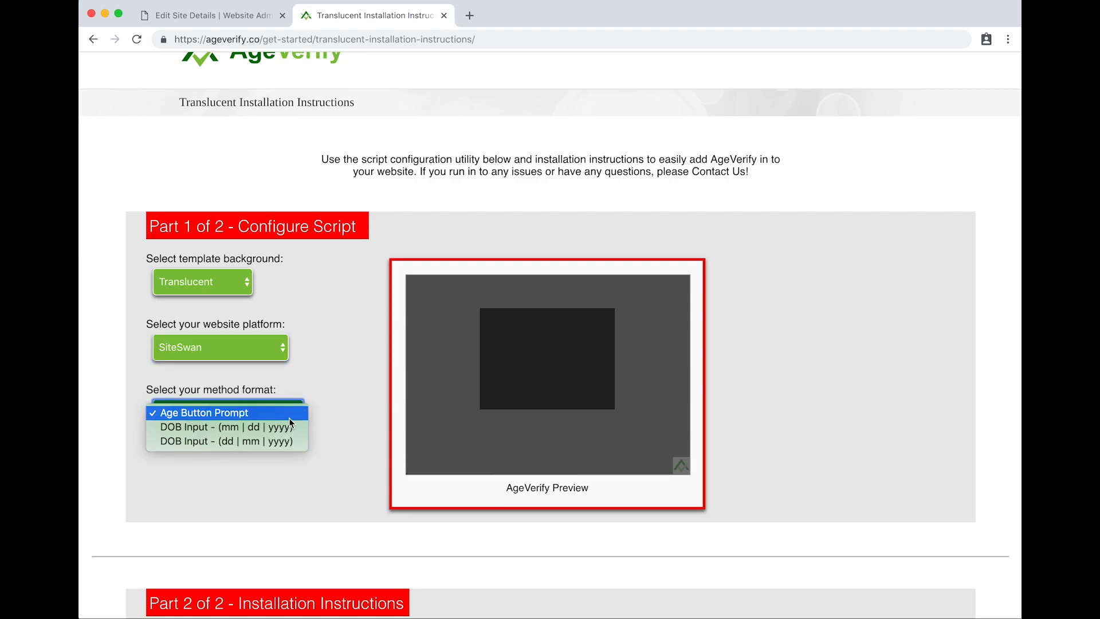
click(202, 412)
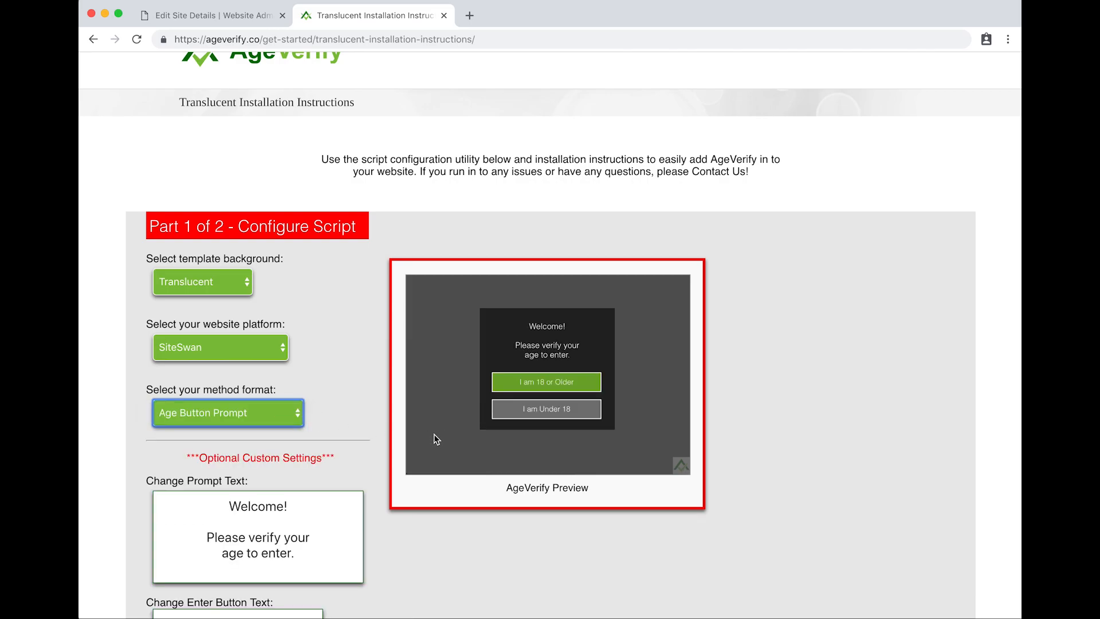
click(227, 412)
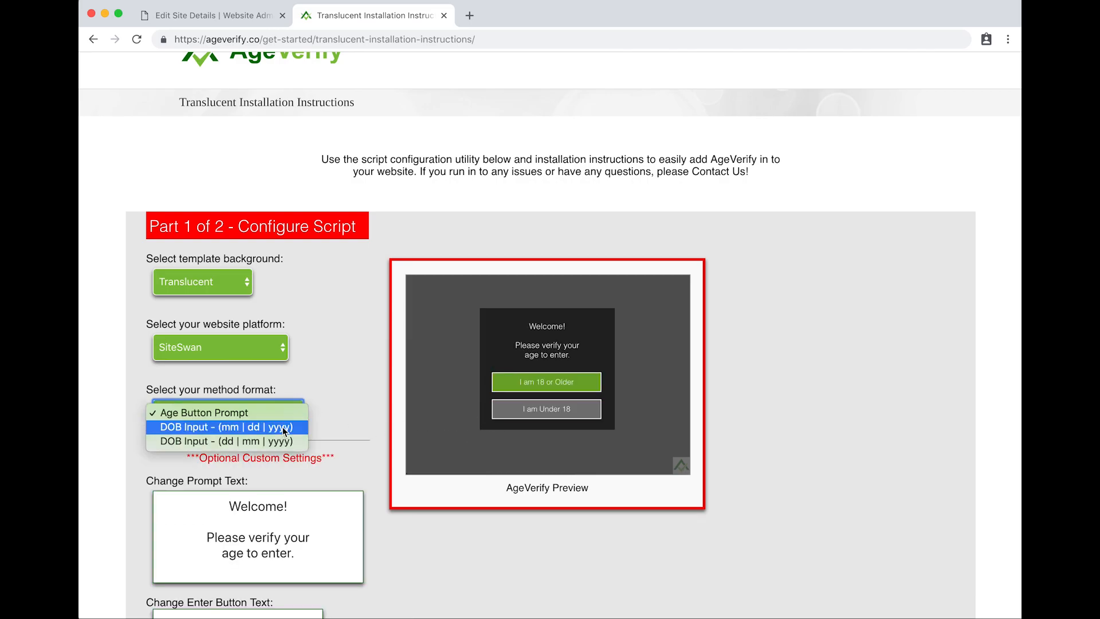
mouse_move(227, 441)
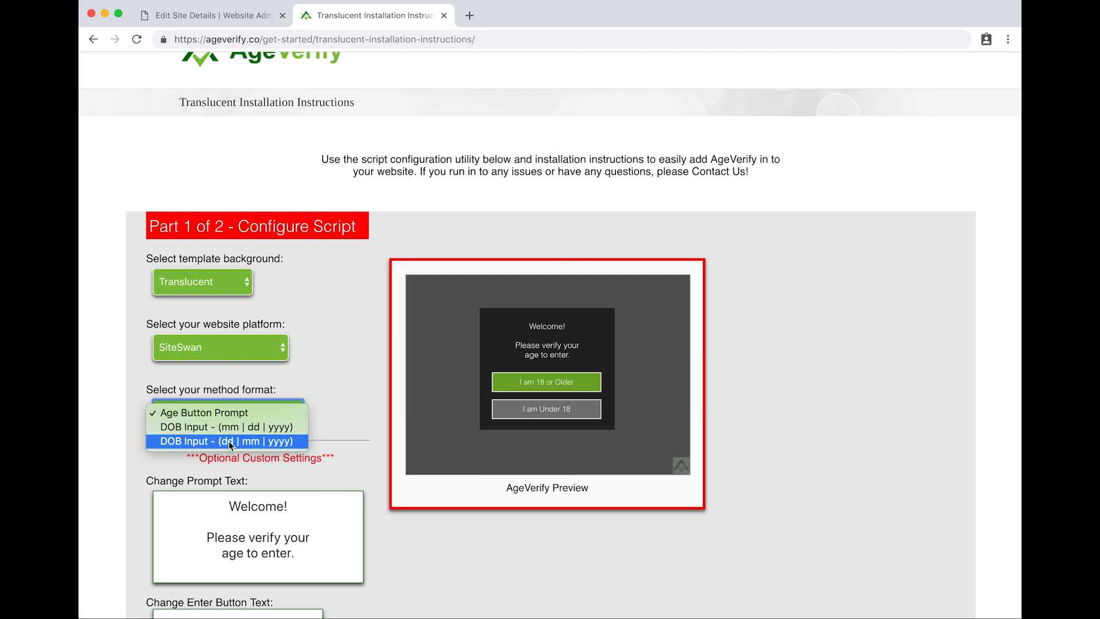
click(224, 426)
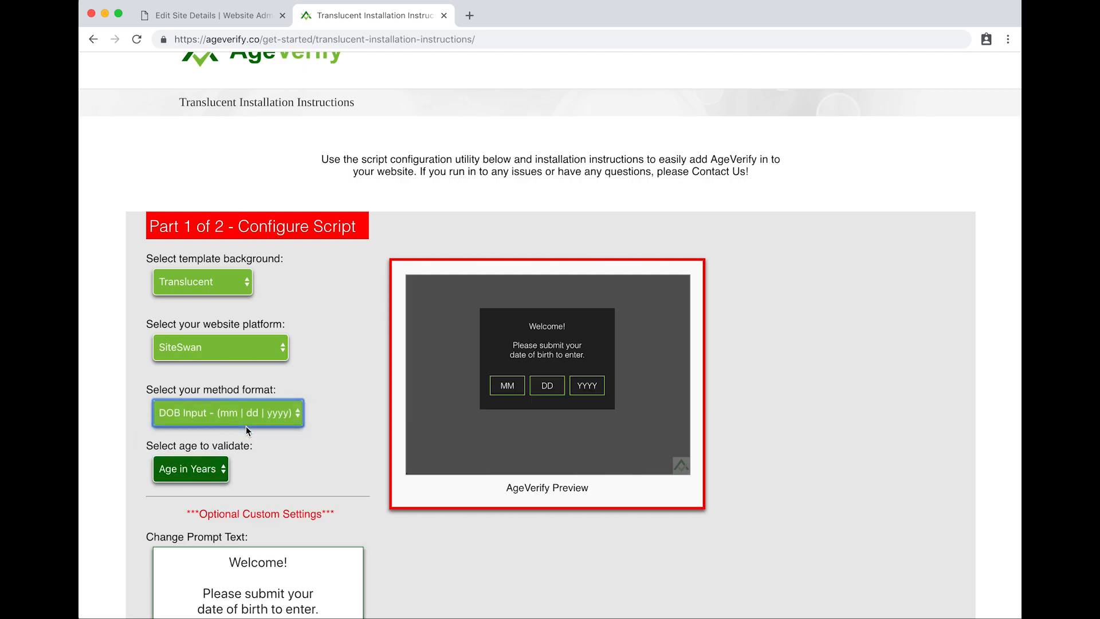
mouse_move(330, 423)
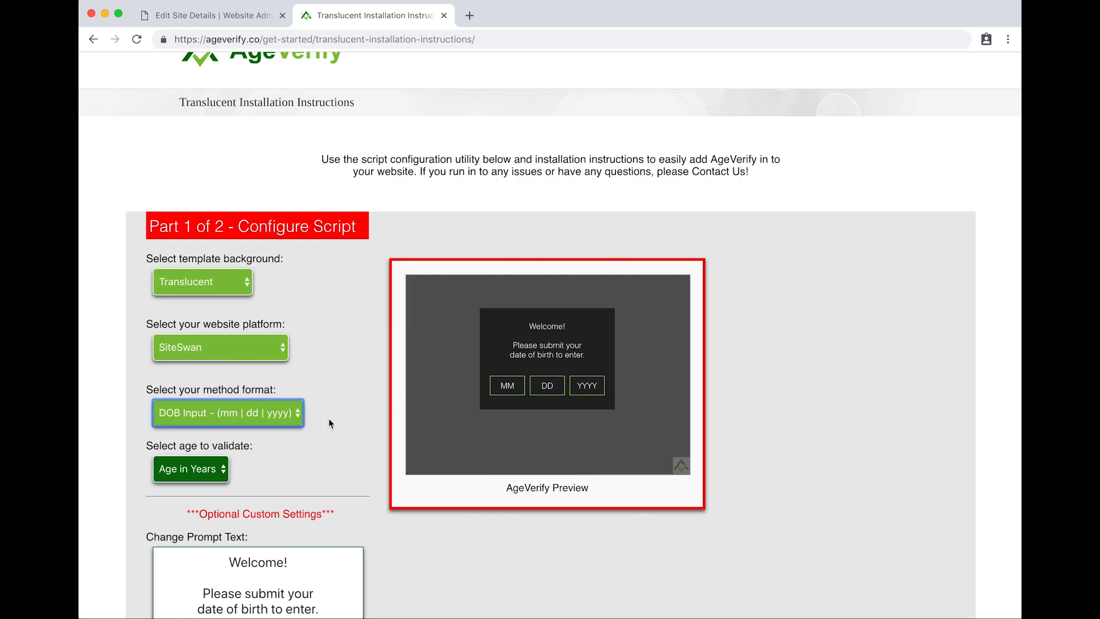
click(227, 412)
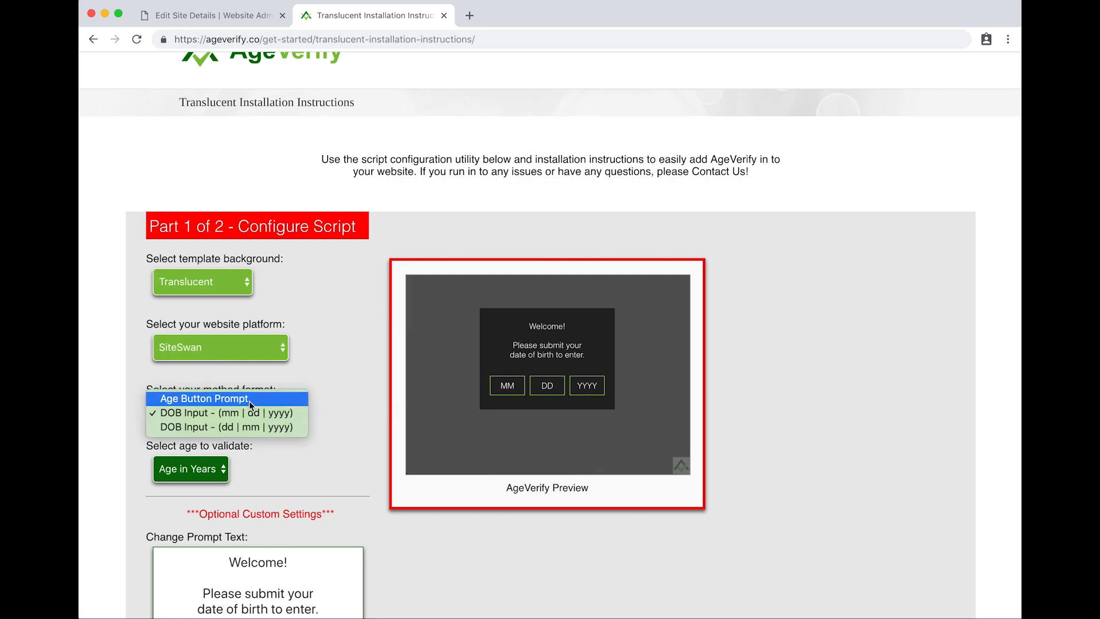
click(204, 398)
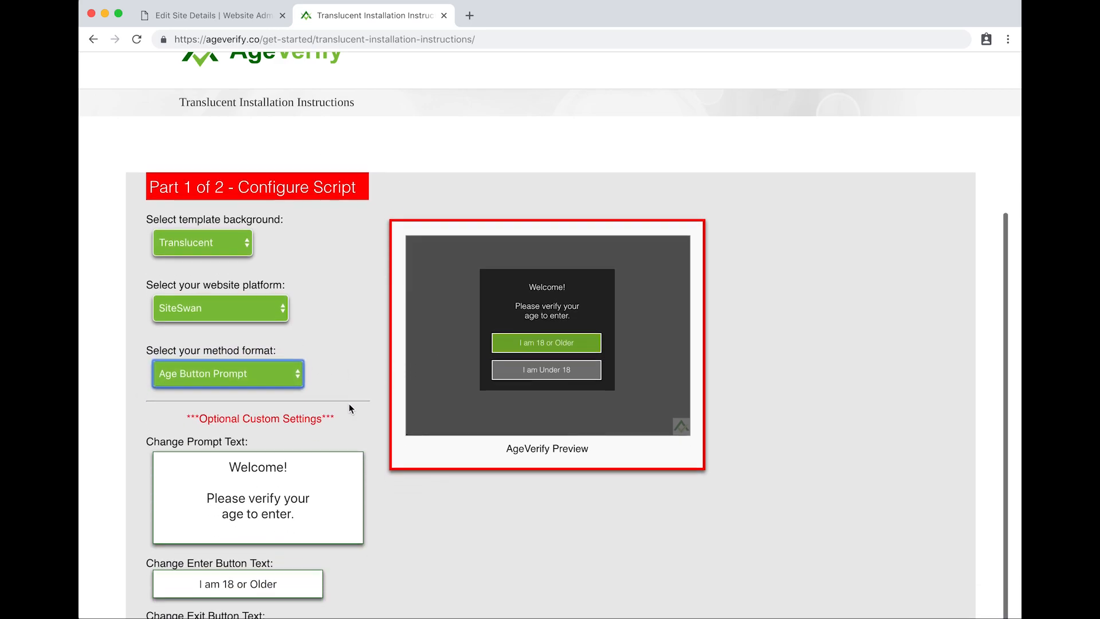
scroll(down, 3)
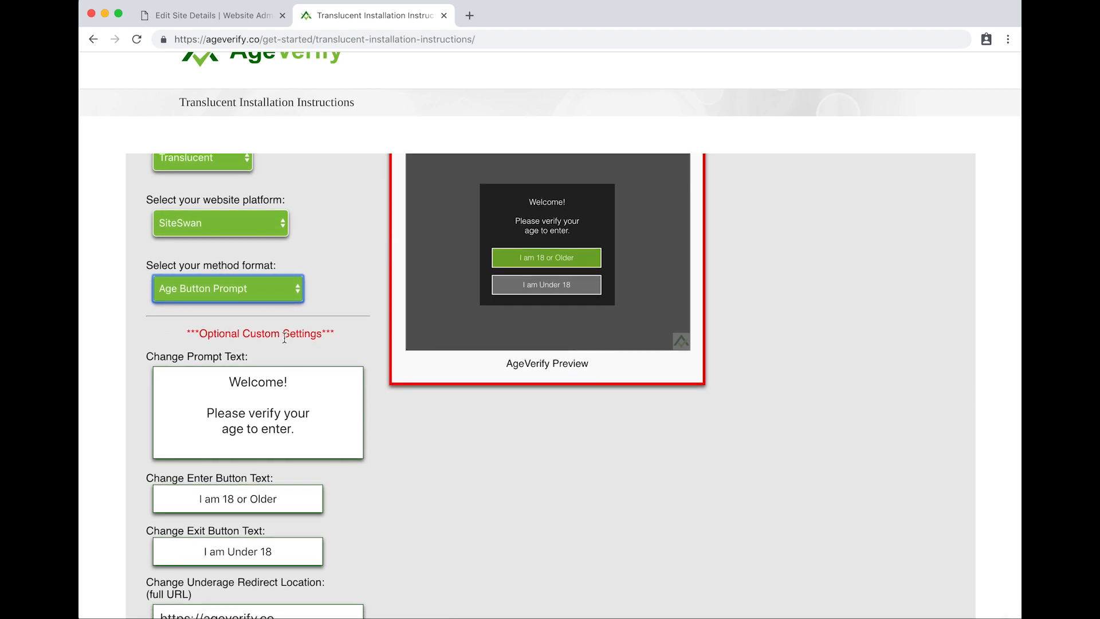
mouse_move(490, 197)
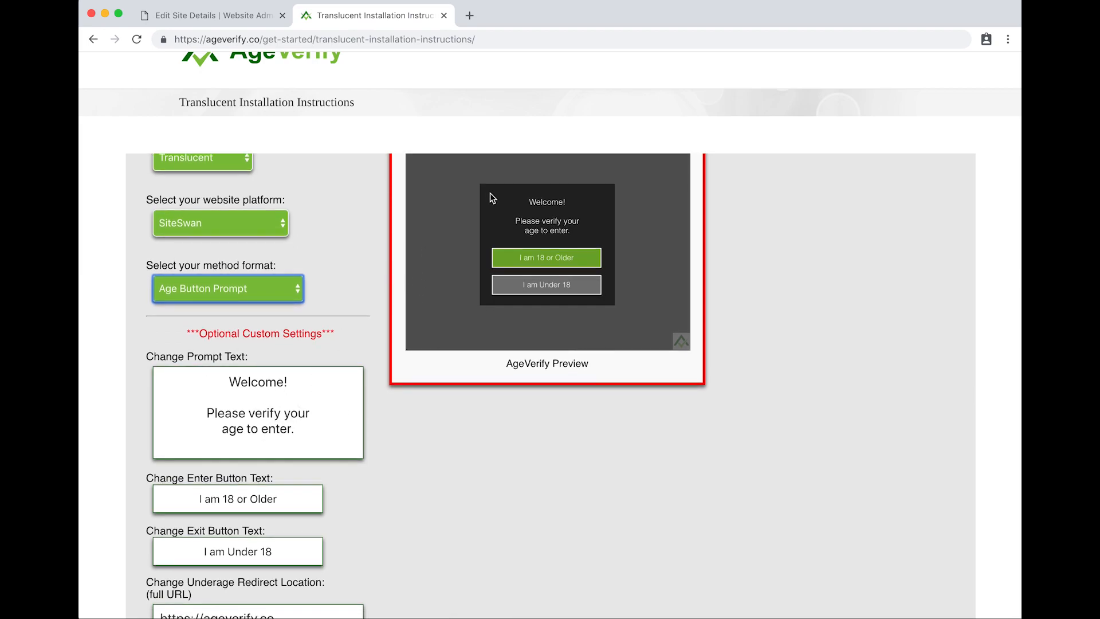
mouse_move(514, 226)
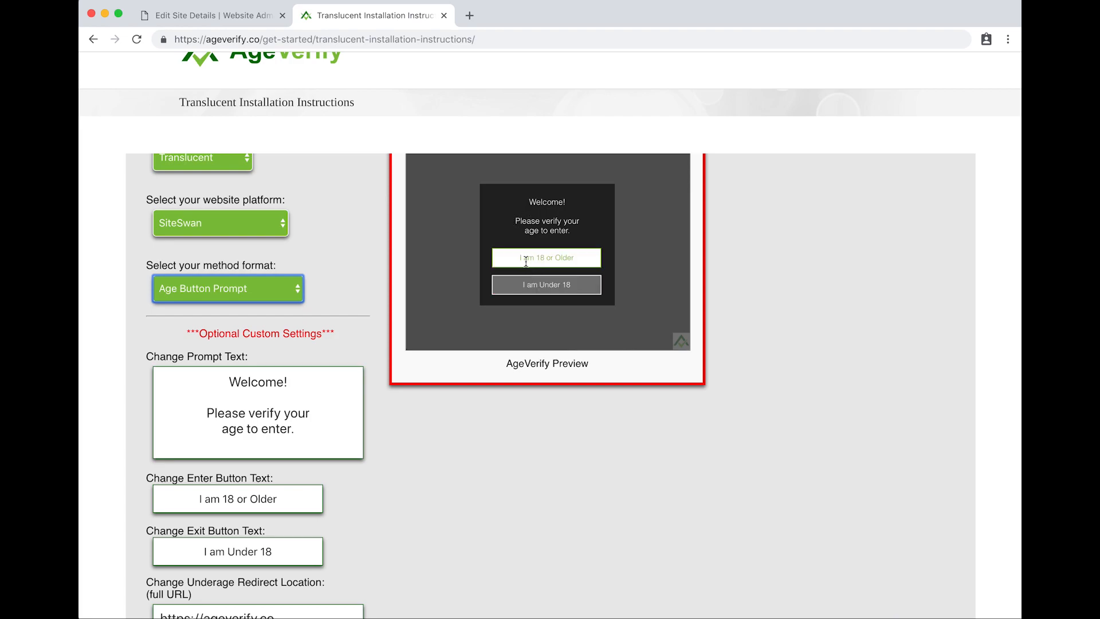
scroll(down, 3)
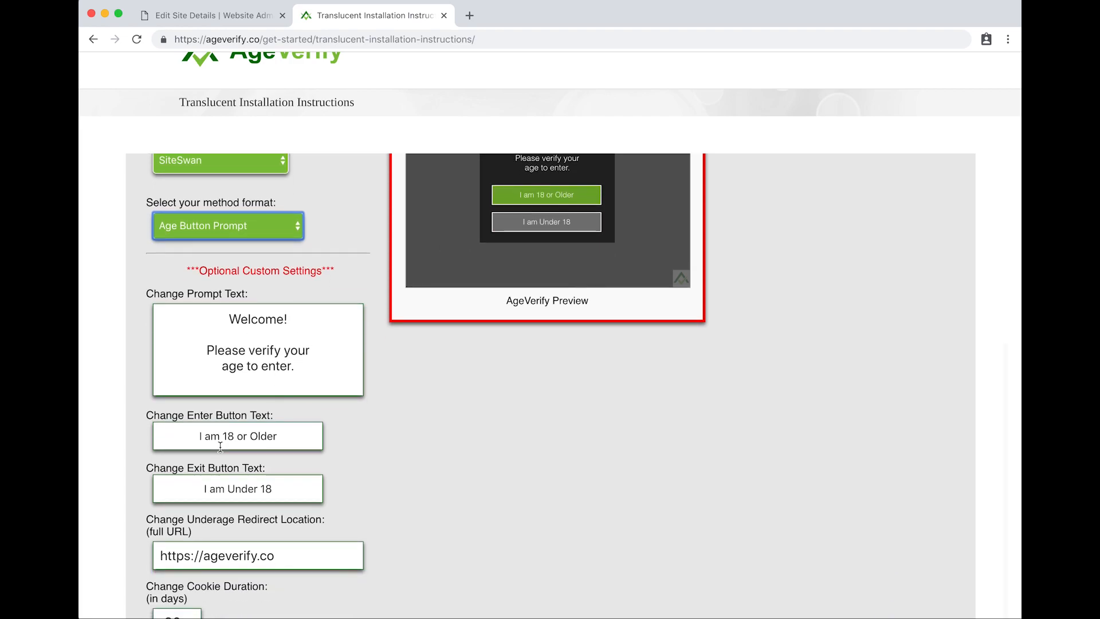
scroll(down, 3)
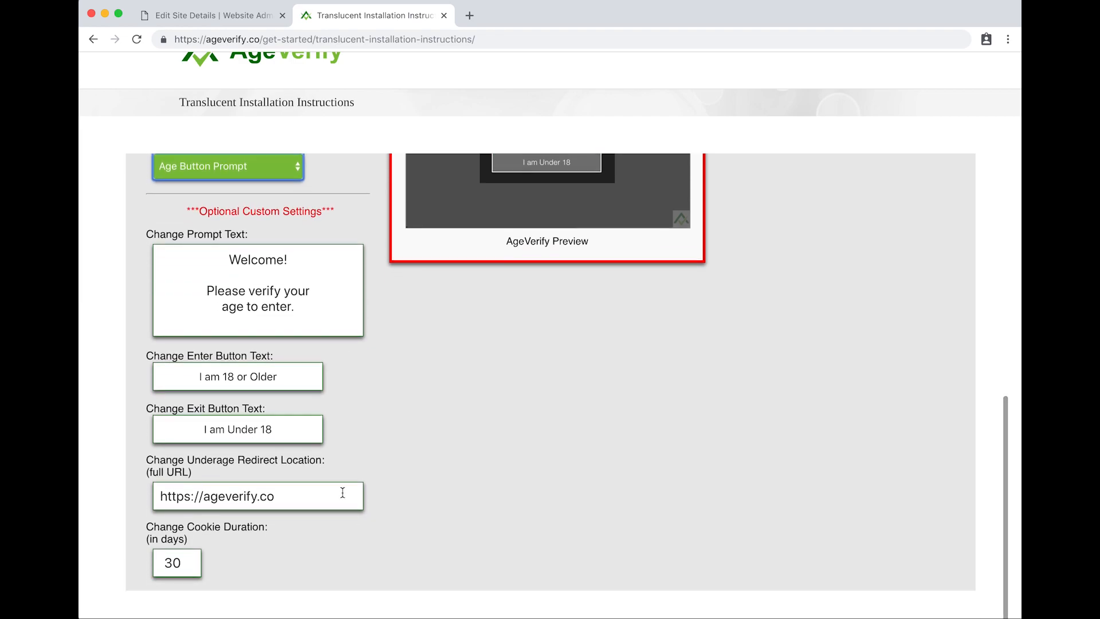
triple_click(258, 496)
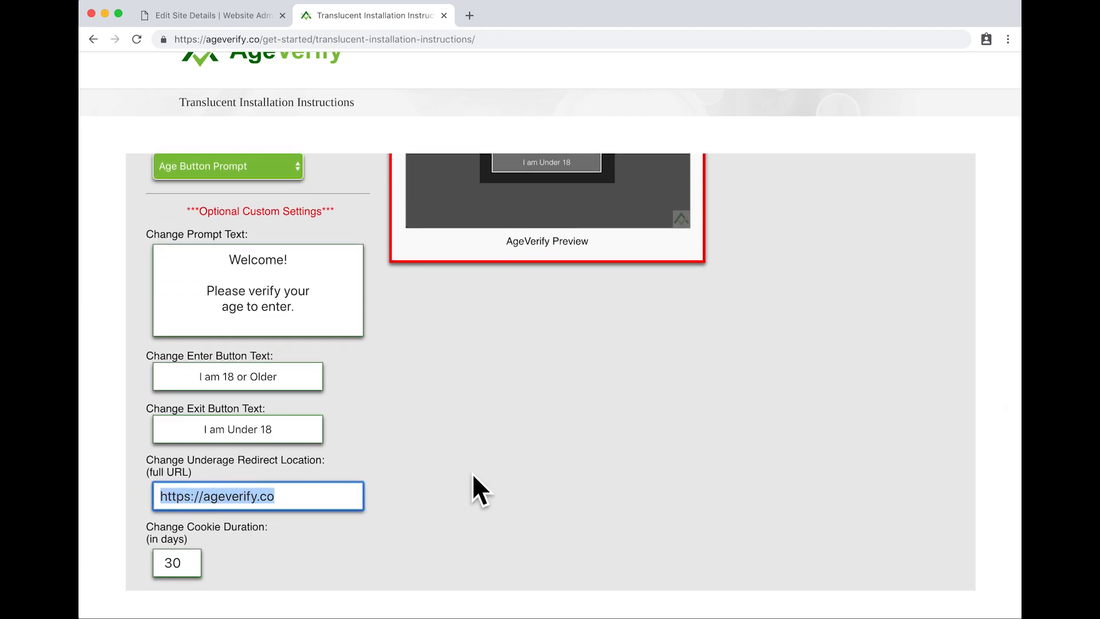
scroll(up, 3)
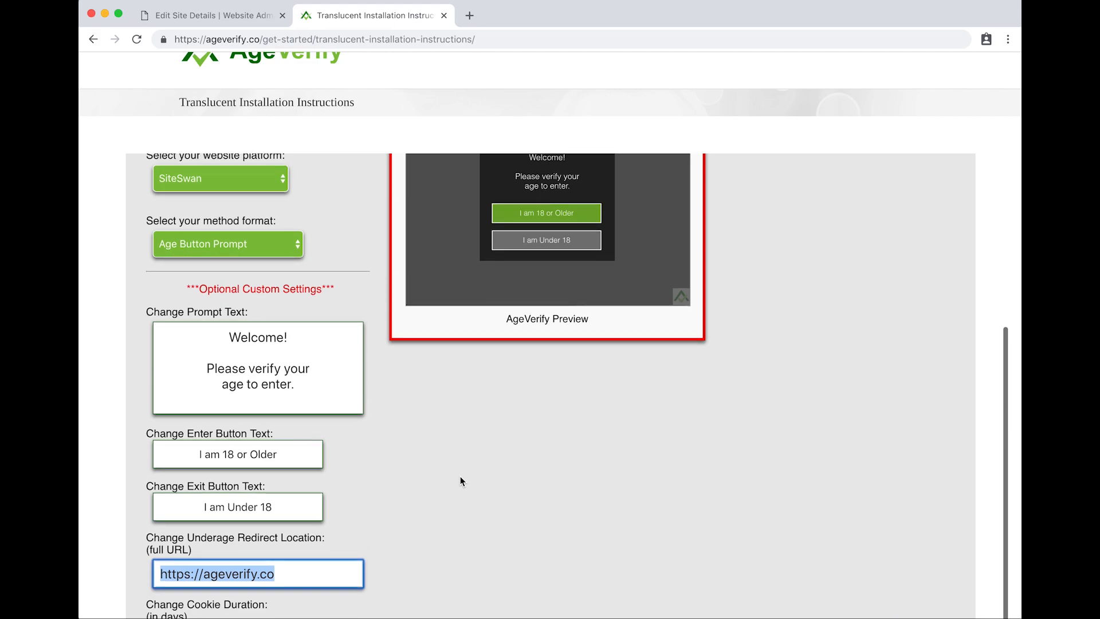
mouse_move(545, 239)
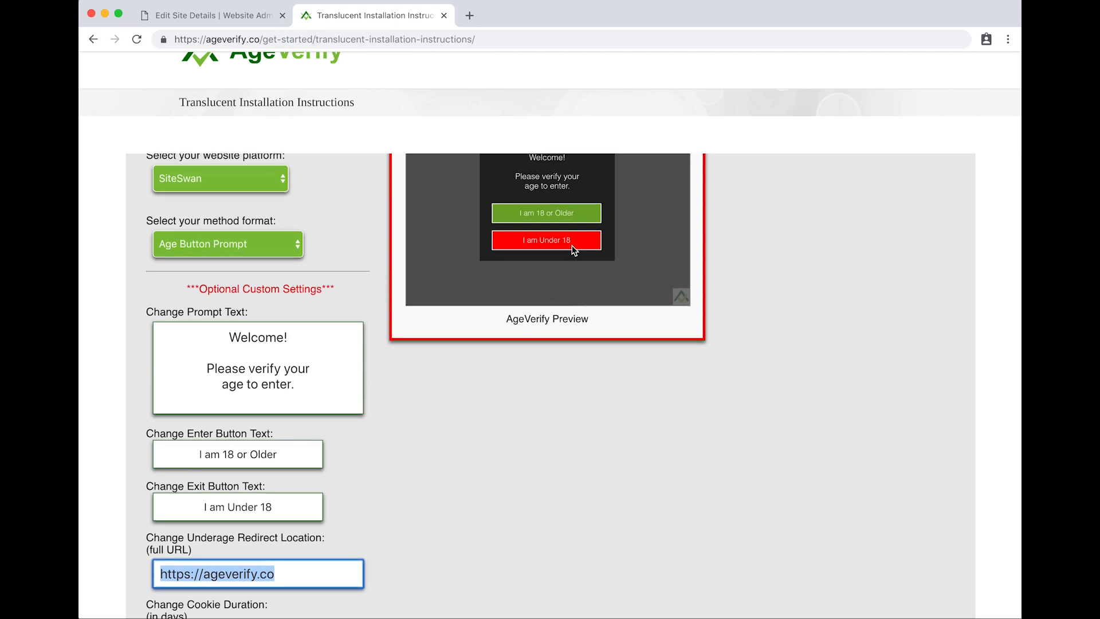
scroll(down, 3)
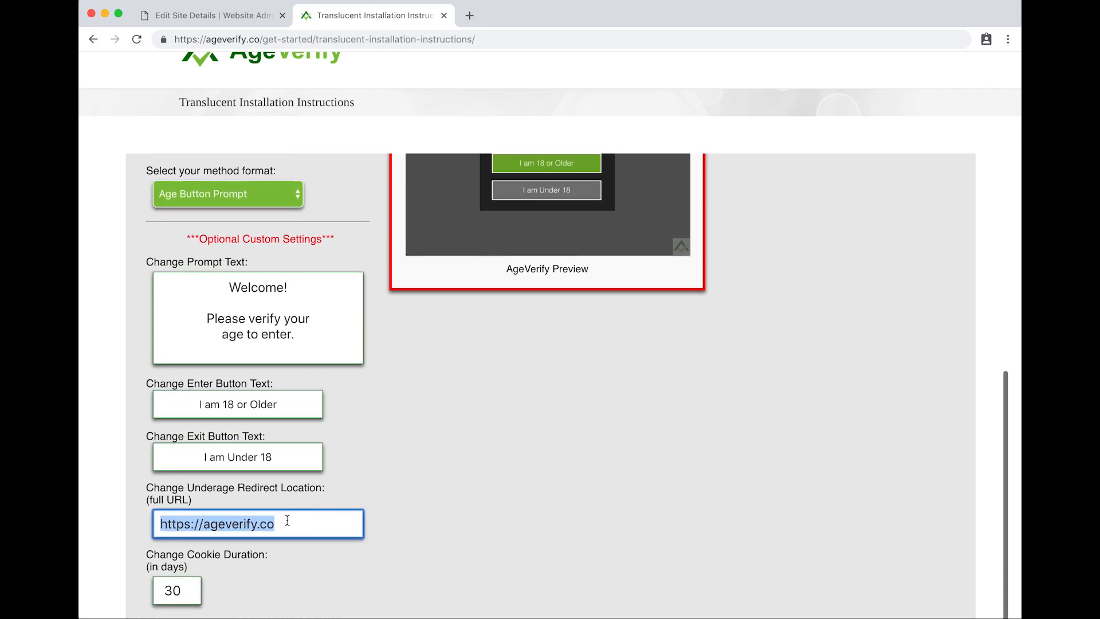
mouse_move(513, 537)
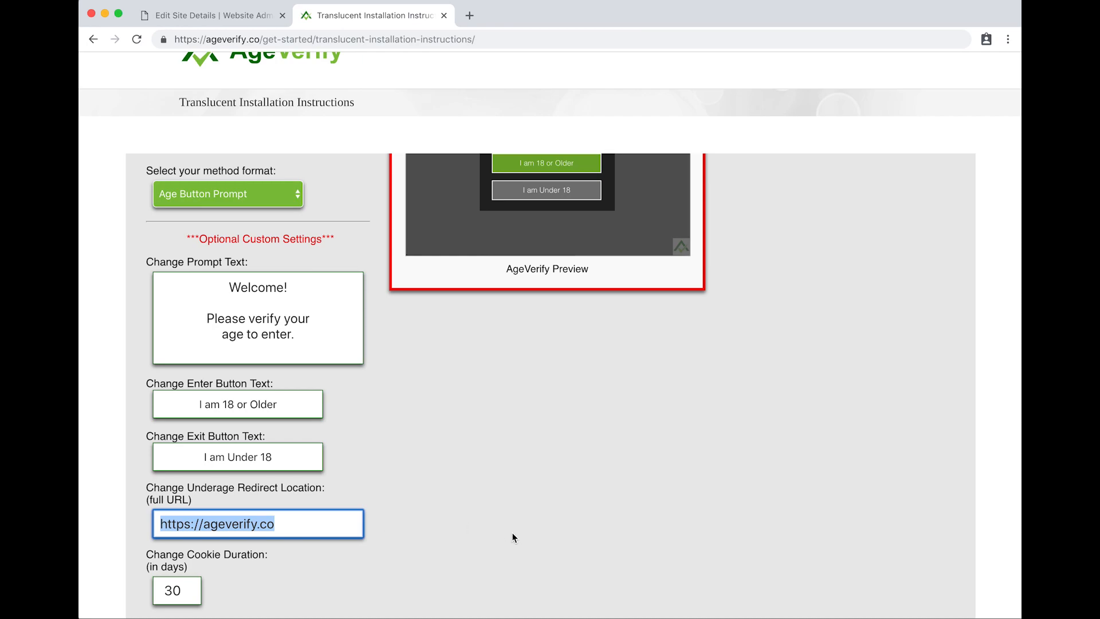
scroll(down, 3)
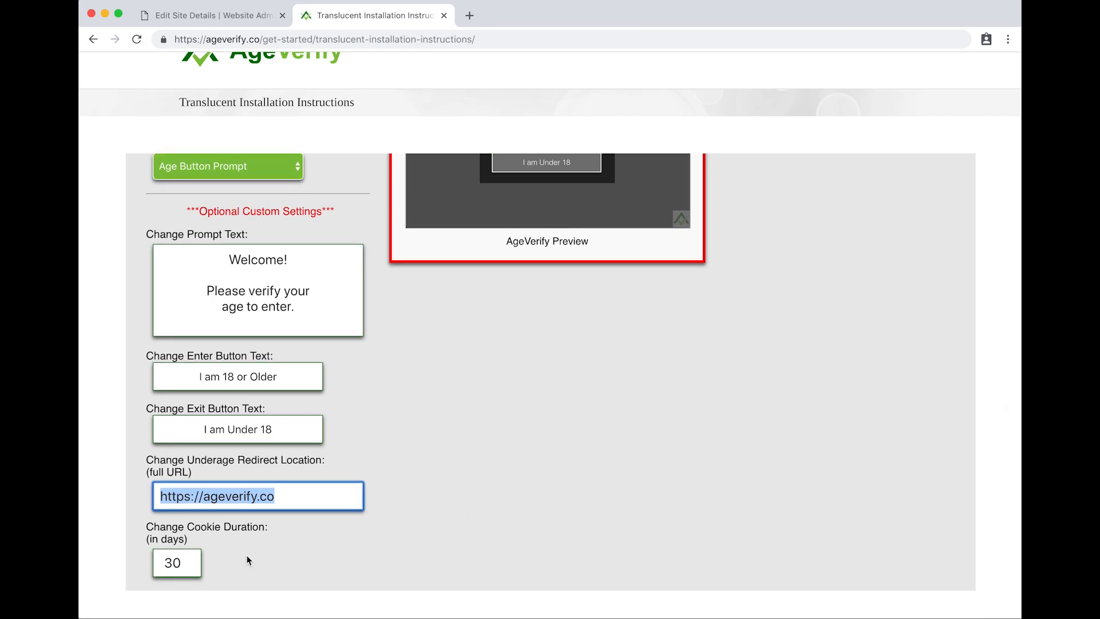
click(171, 563)
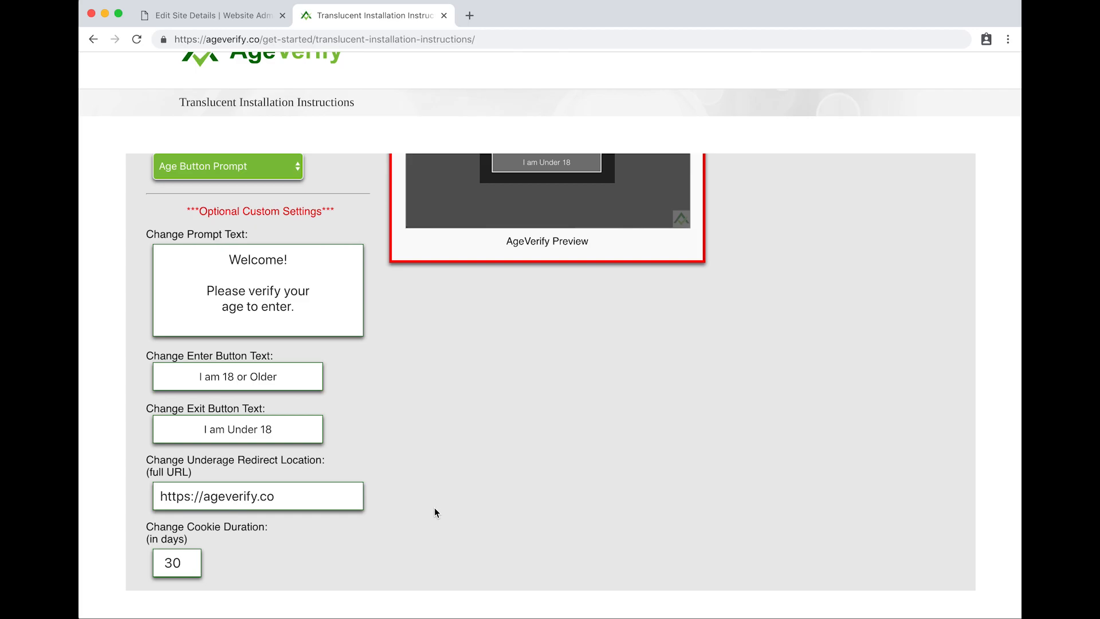
Select the generated install script in Part 2 and copy it to the clipboard
scroll(down, 3)
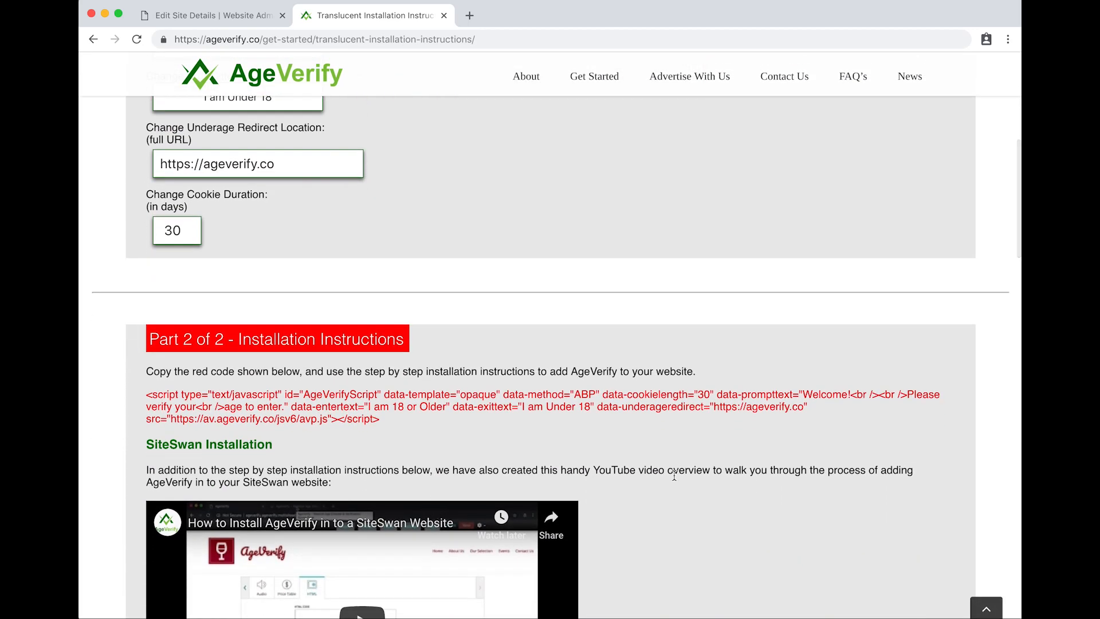
scroll(down, 3)
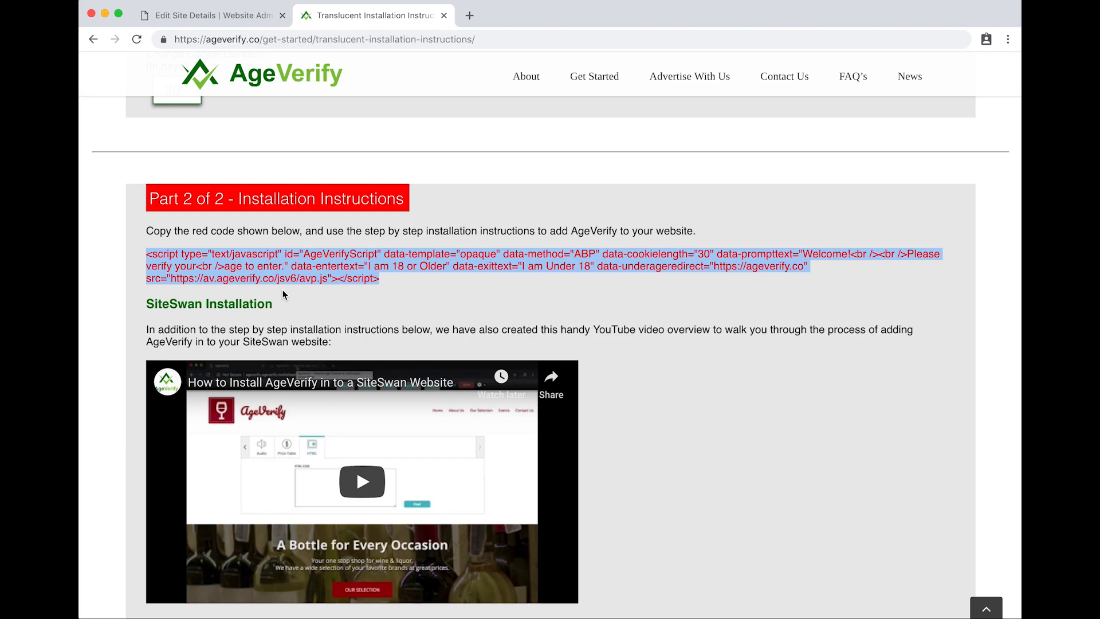
click(380, 279)
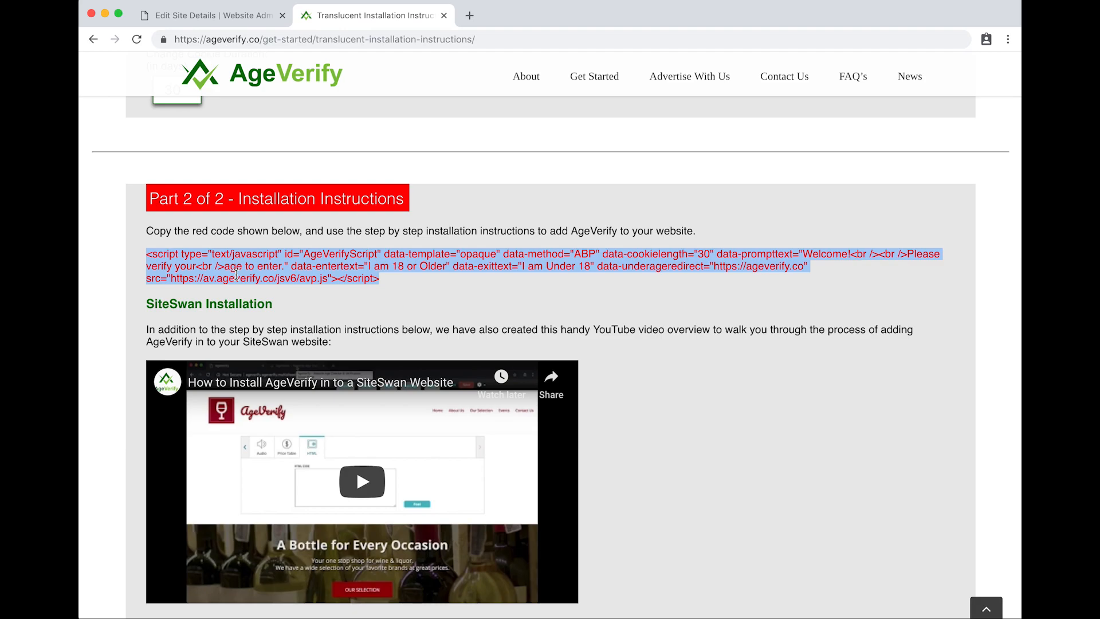
right_click(238, 274)
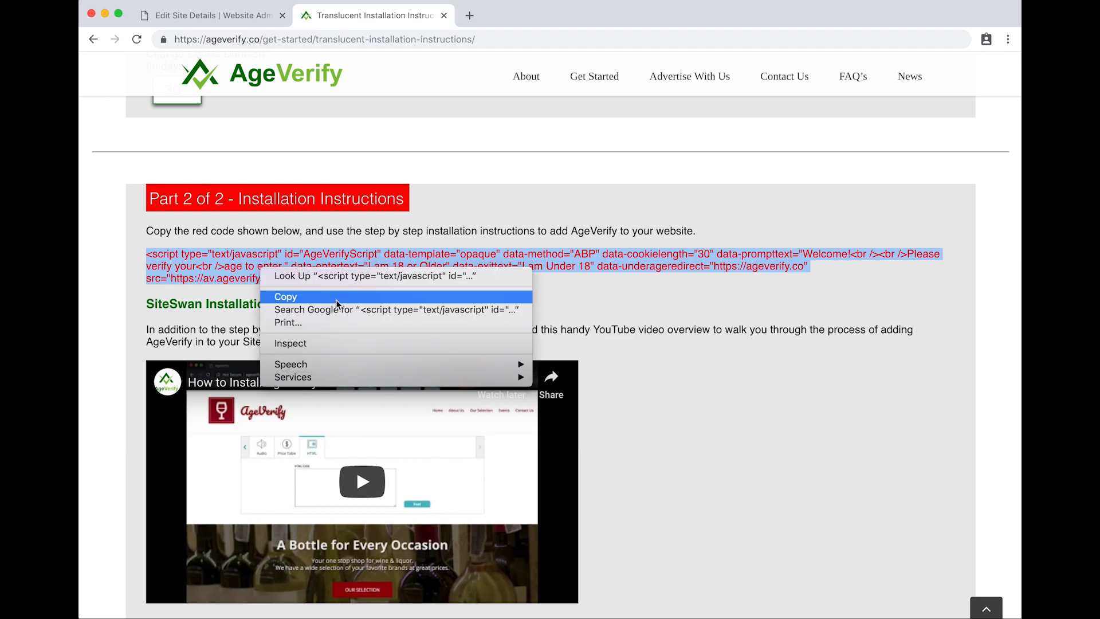
click(285, 295)
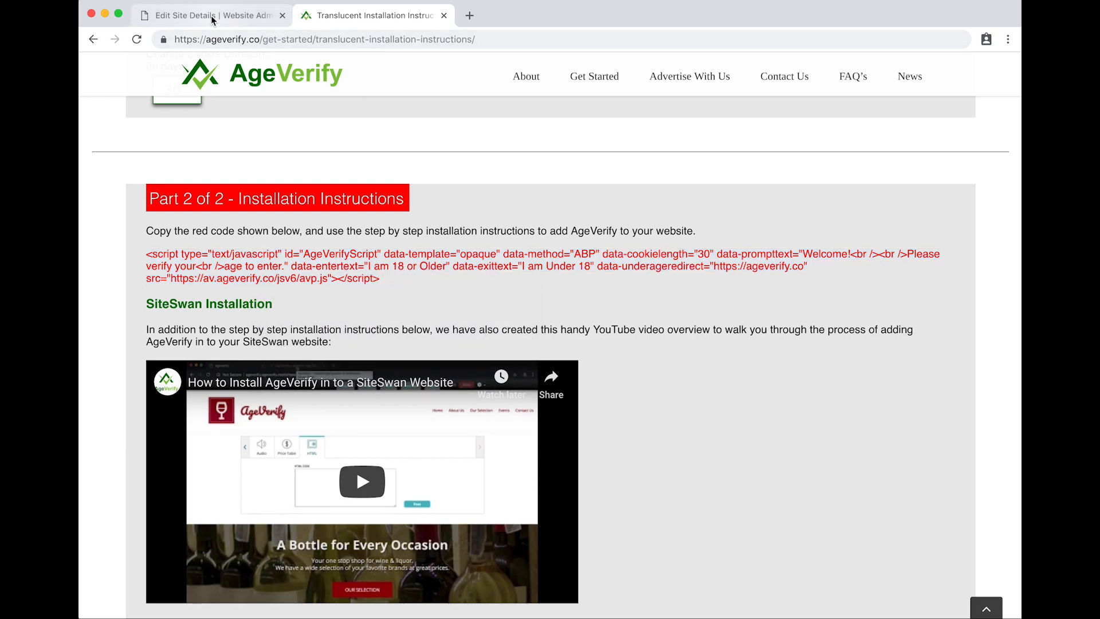
Paste the AgeVerify script into Siteswan's Header HTML Code field and save the site details
click(204, 15)
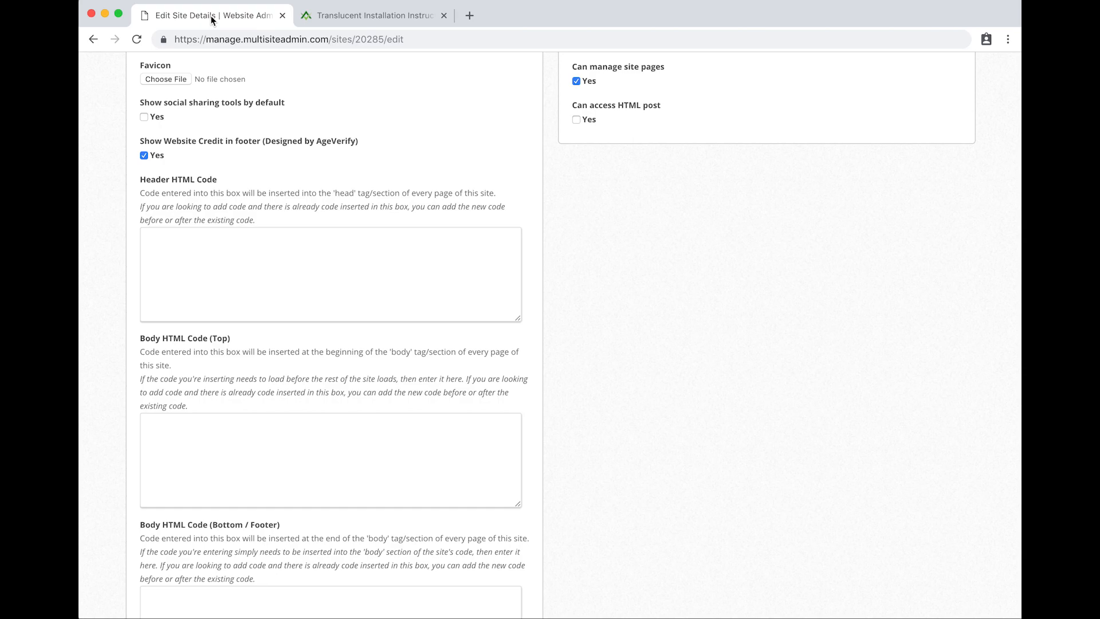
mouse_move(184, 184)
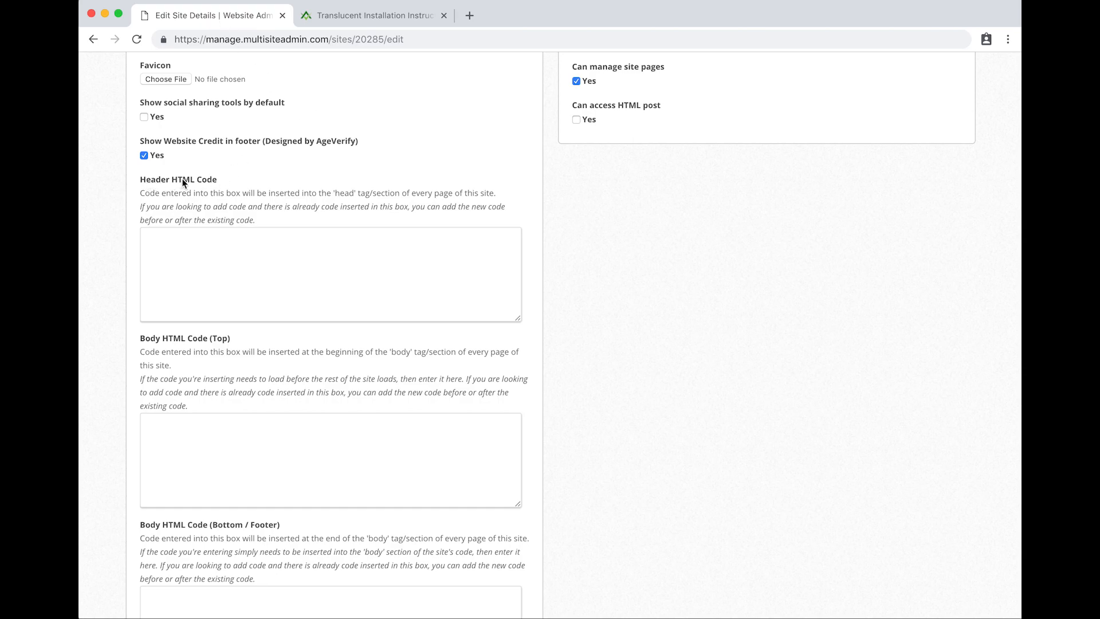
click(329, 274)
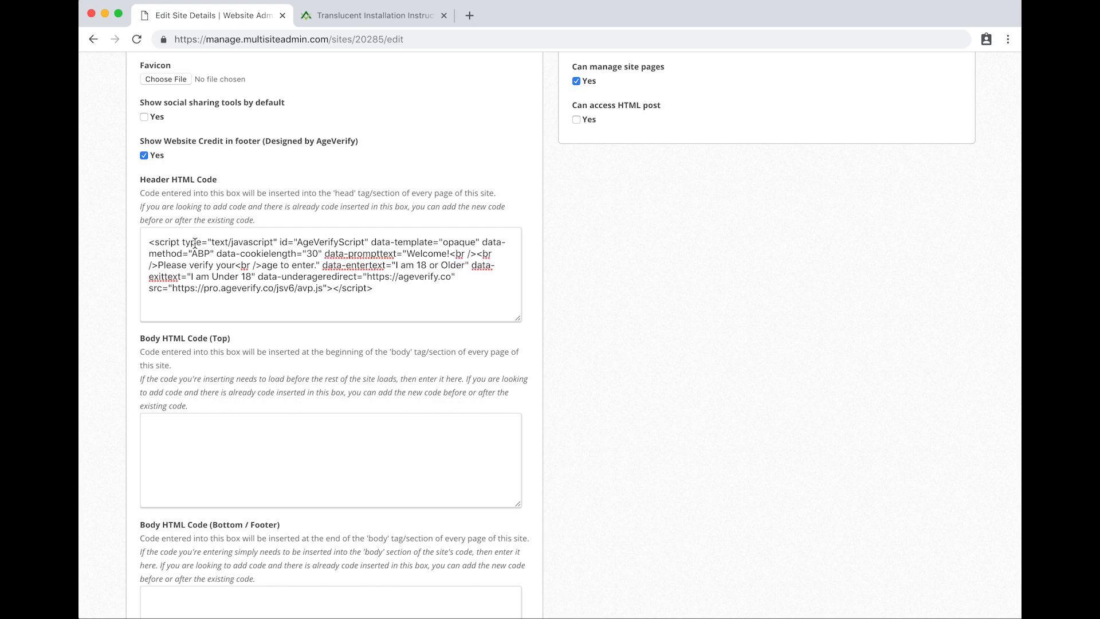
mouse_move(668, 387)
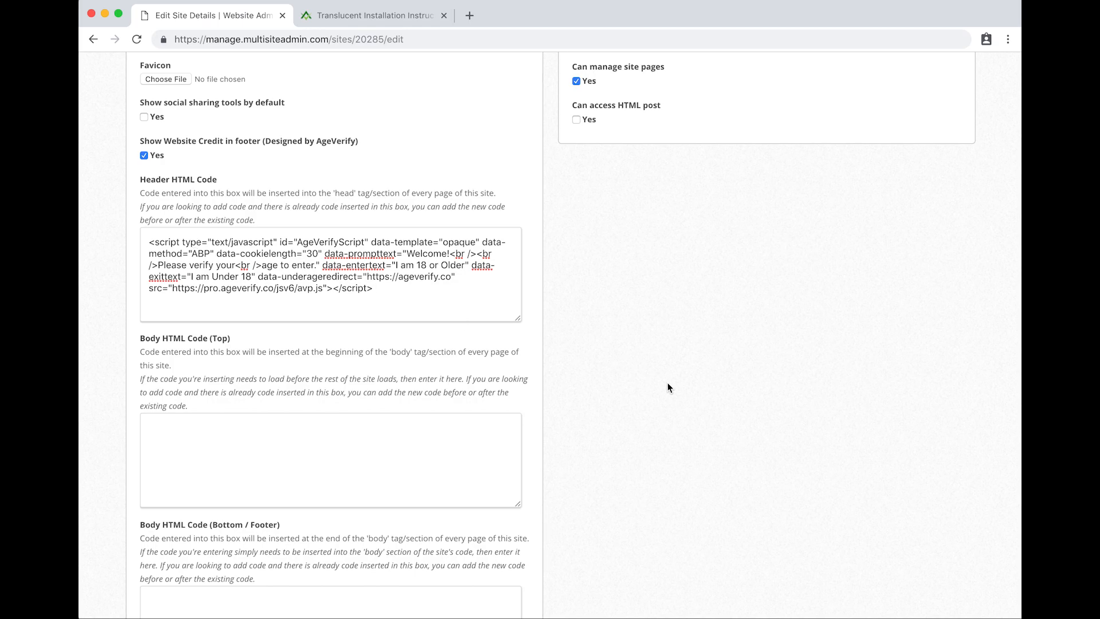
mouse_move(608, 385)
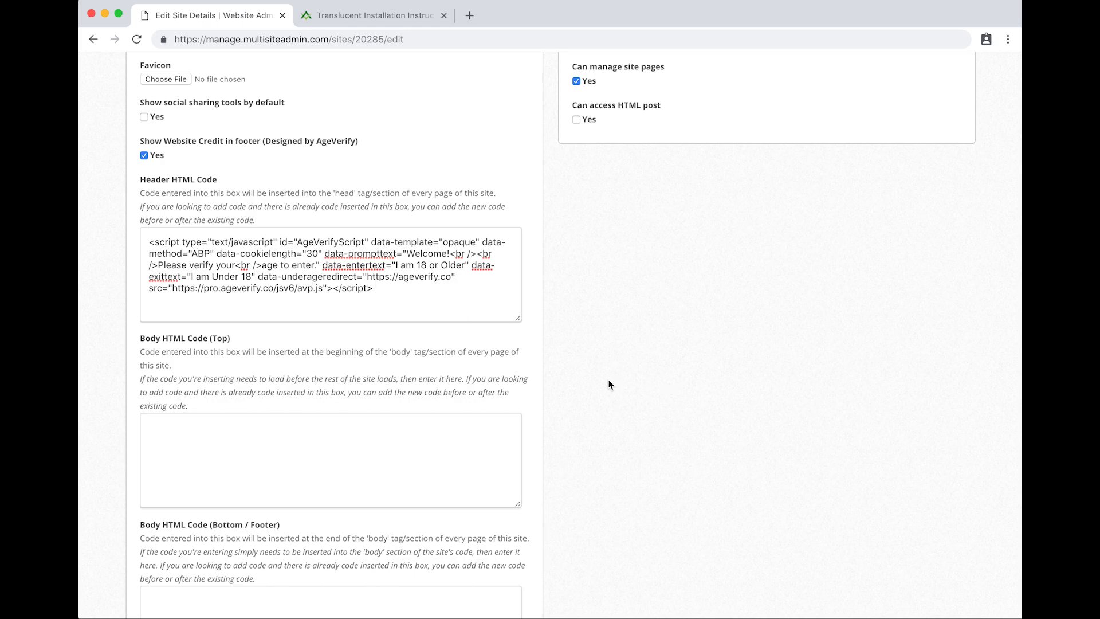
scroll(down, 3)
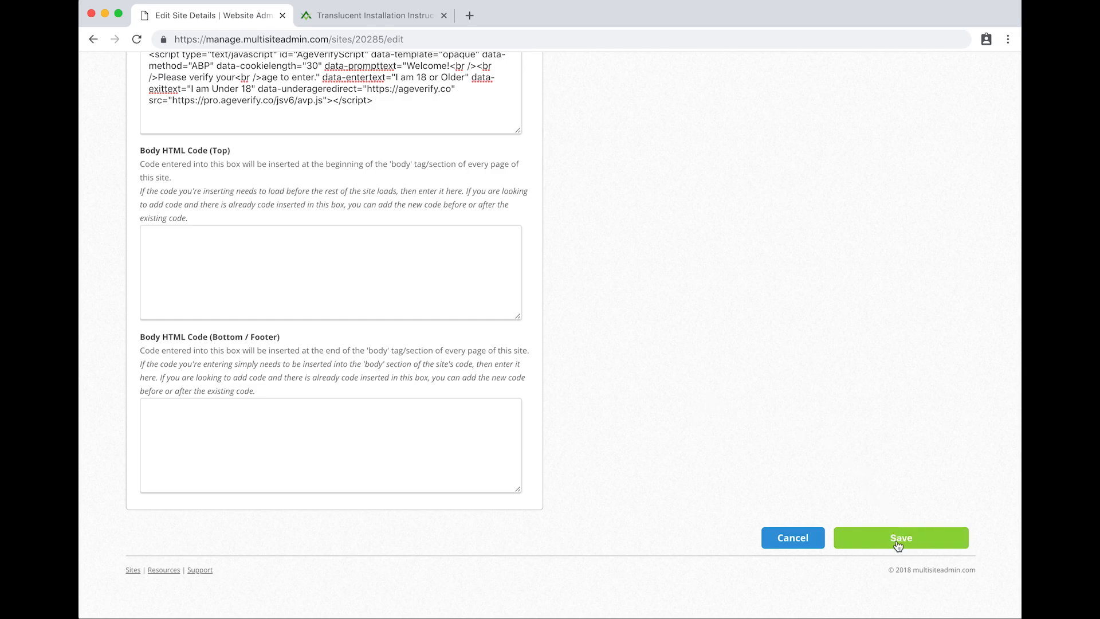
click(901, 537)
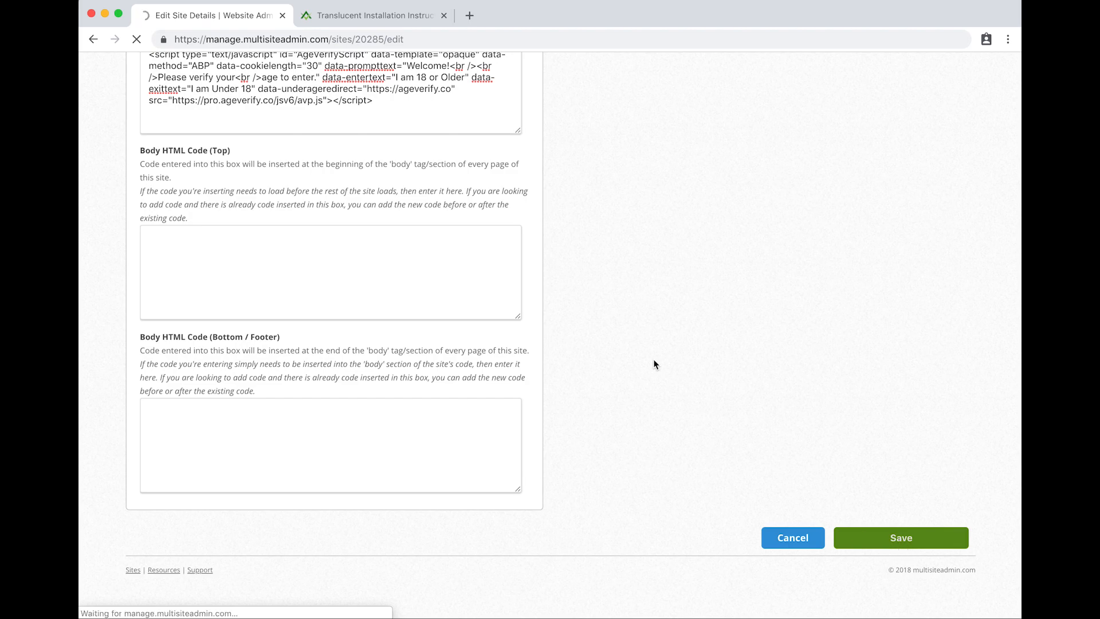
With the site updated, open the live AgeVerify site from its Site URLs link
click(900, 537)
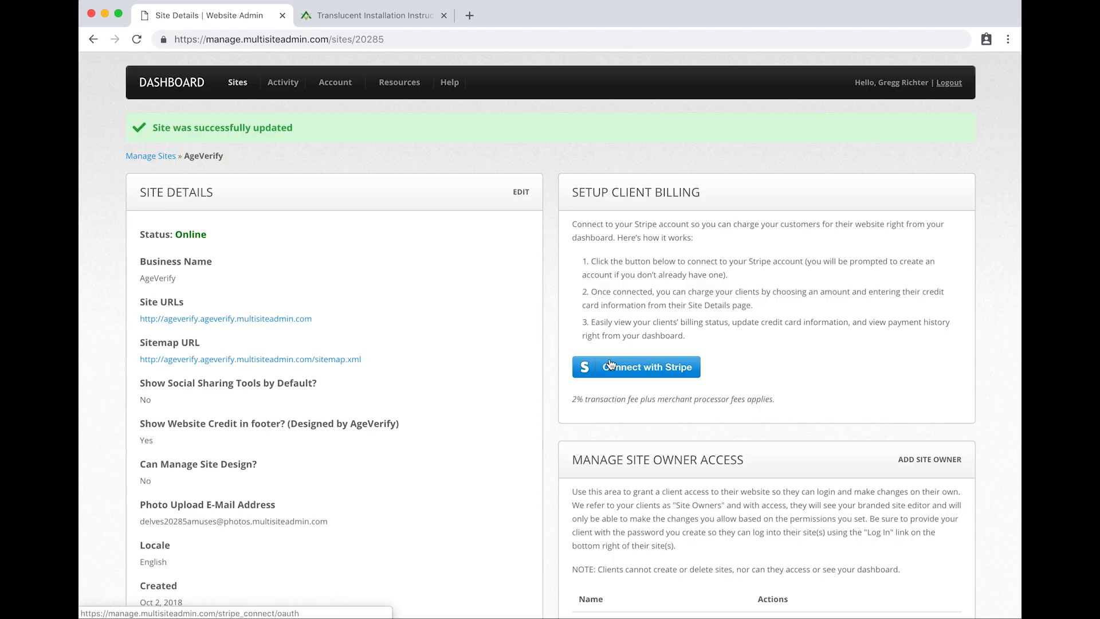
mouse_move(549, 305)
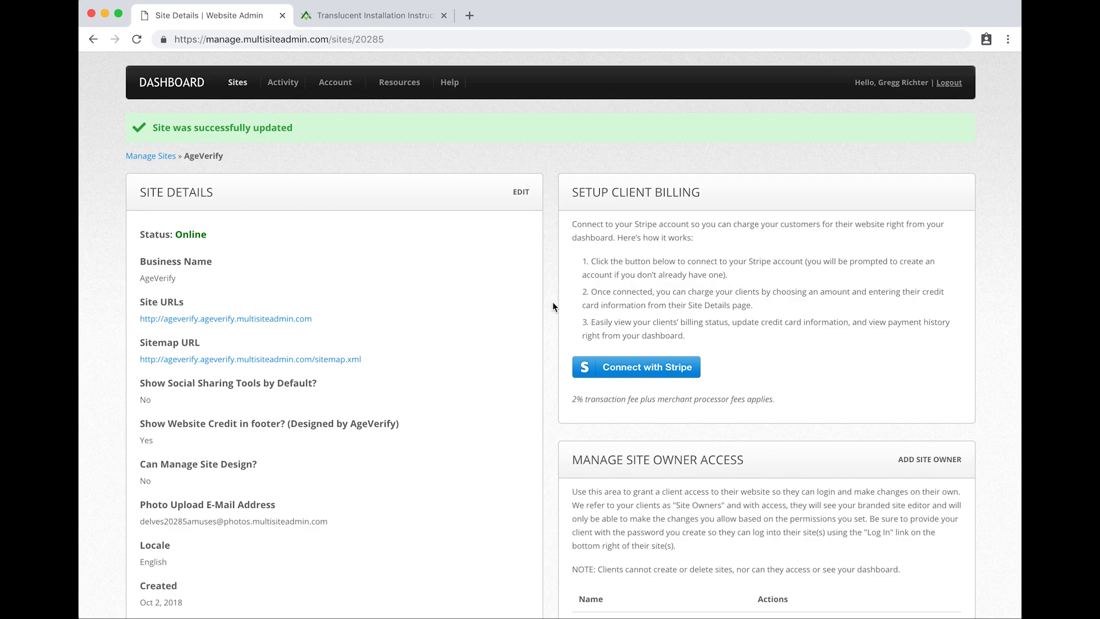
mouse_move(178, 297)
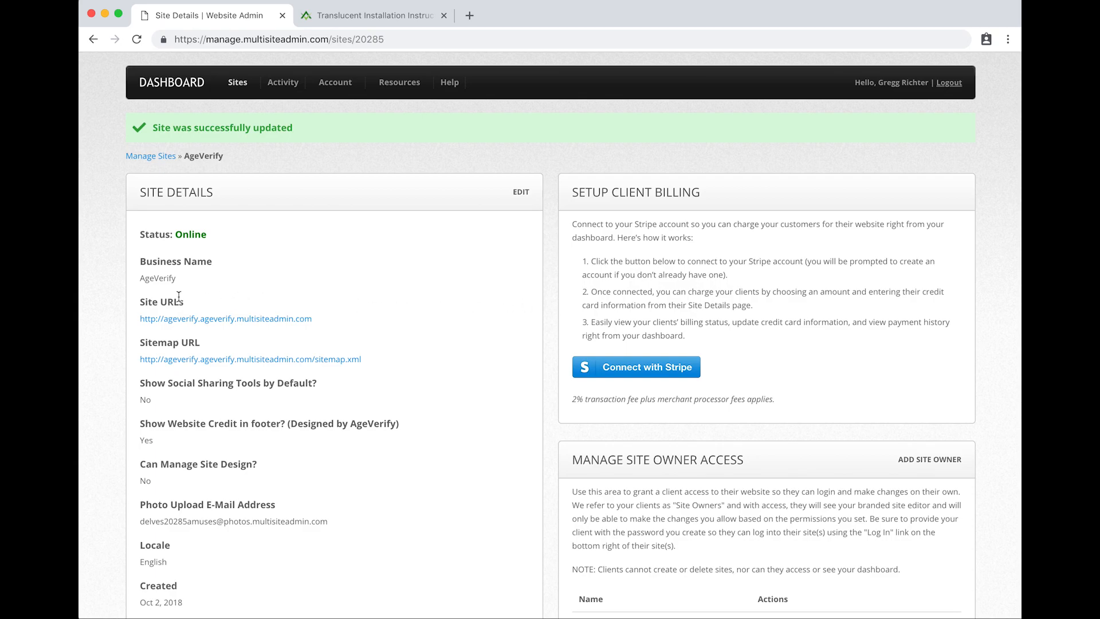
mouse_move(226, 319)
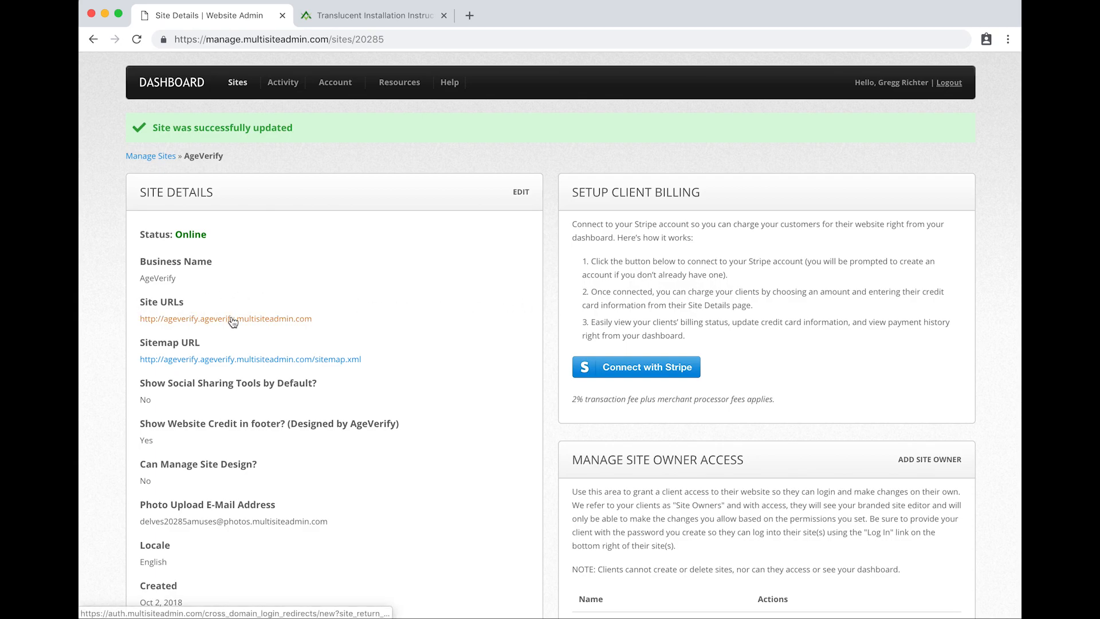
click(225, 317)
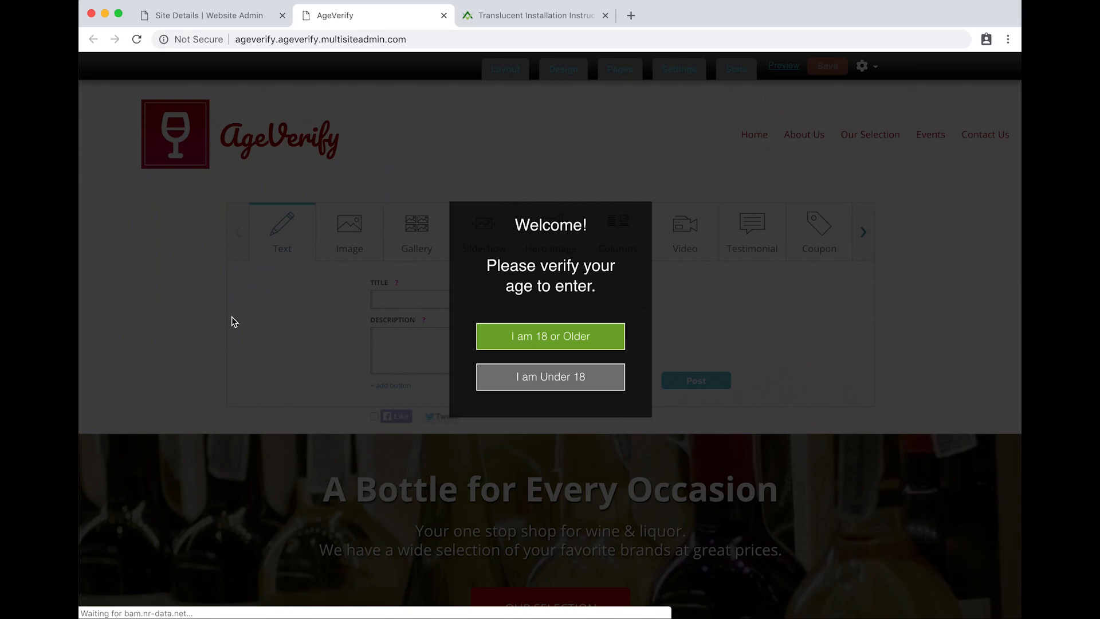
mouse_move(204, 322)
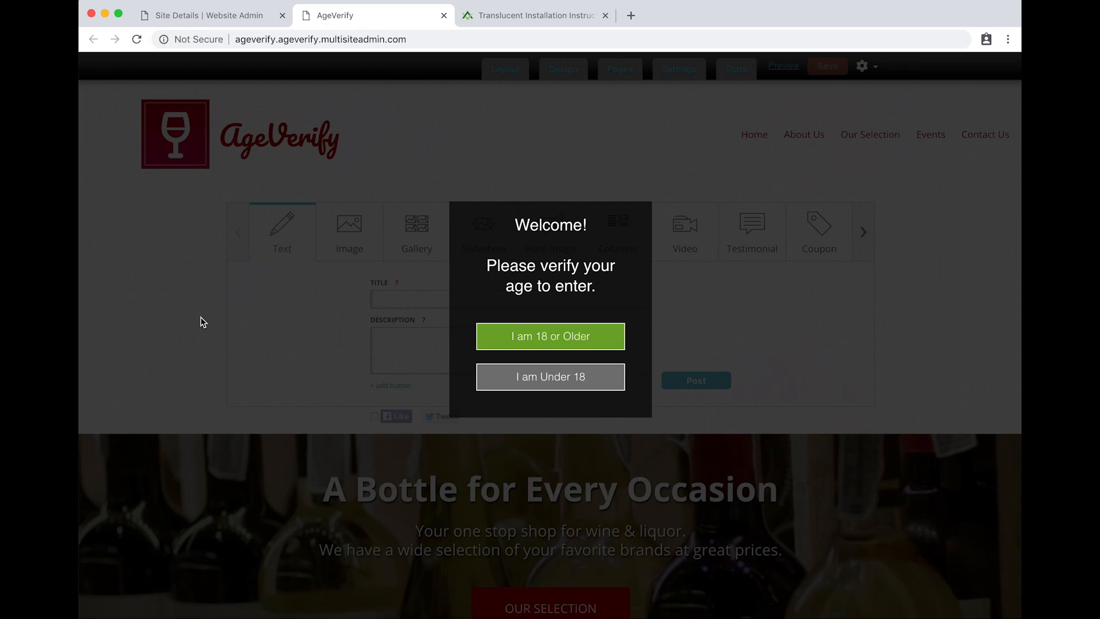
mouse_move(400, 375)
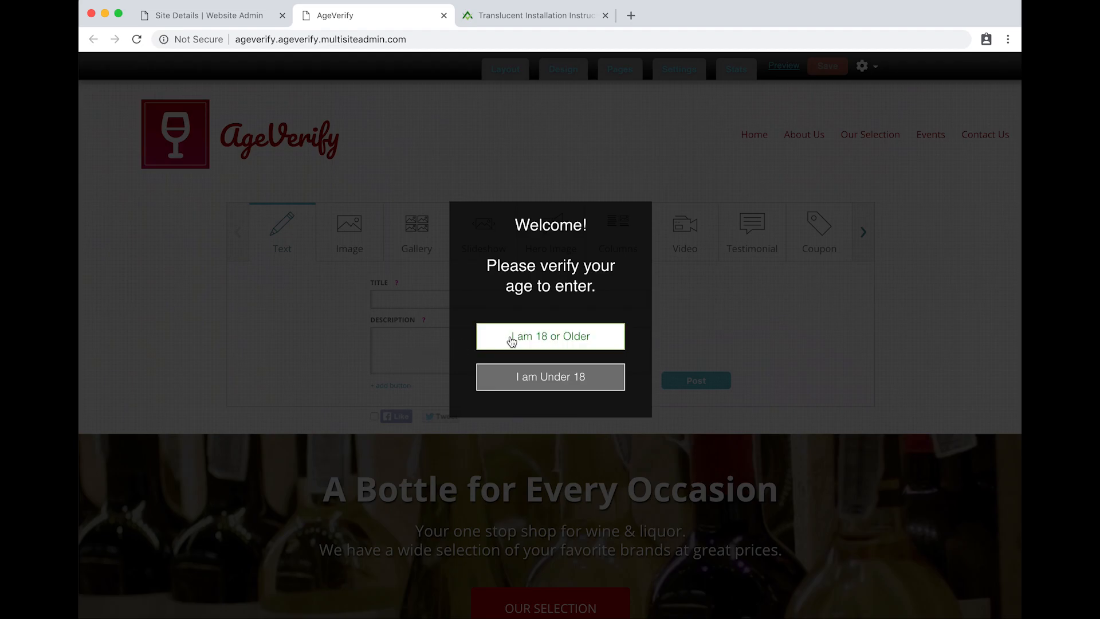
Choose 'I am 18 or Older' on the translucent overlay and view the homepage content
click(550, 336)
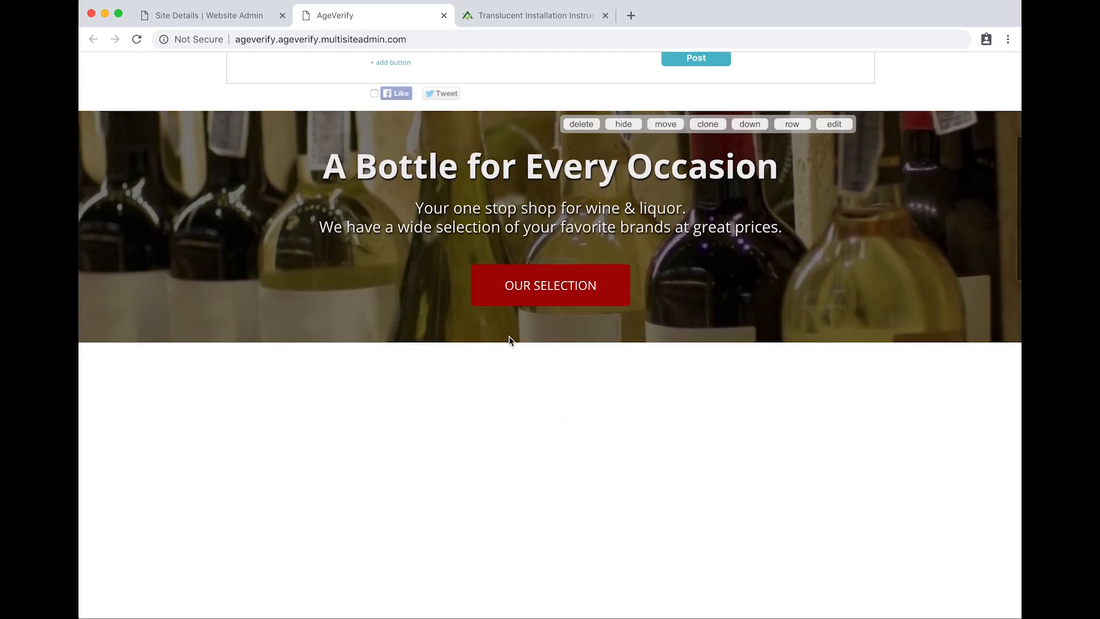
scroll(down, 3)
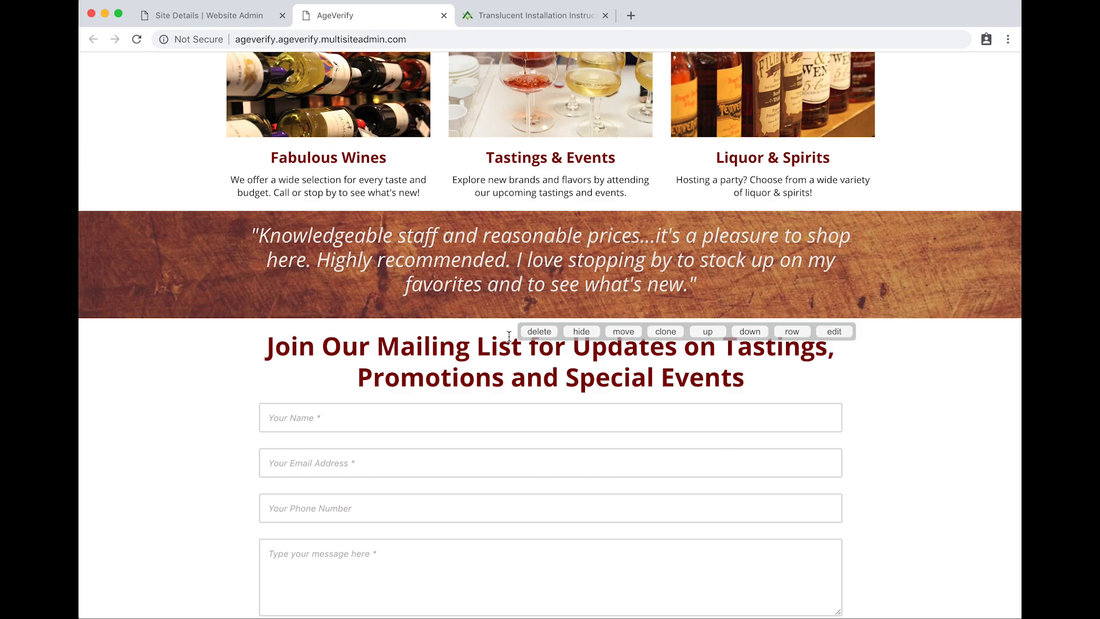
mouse_move(655, 327)
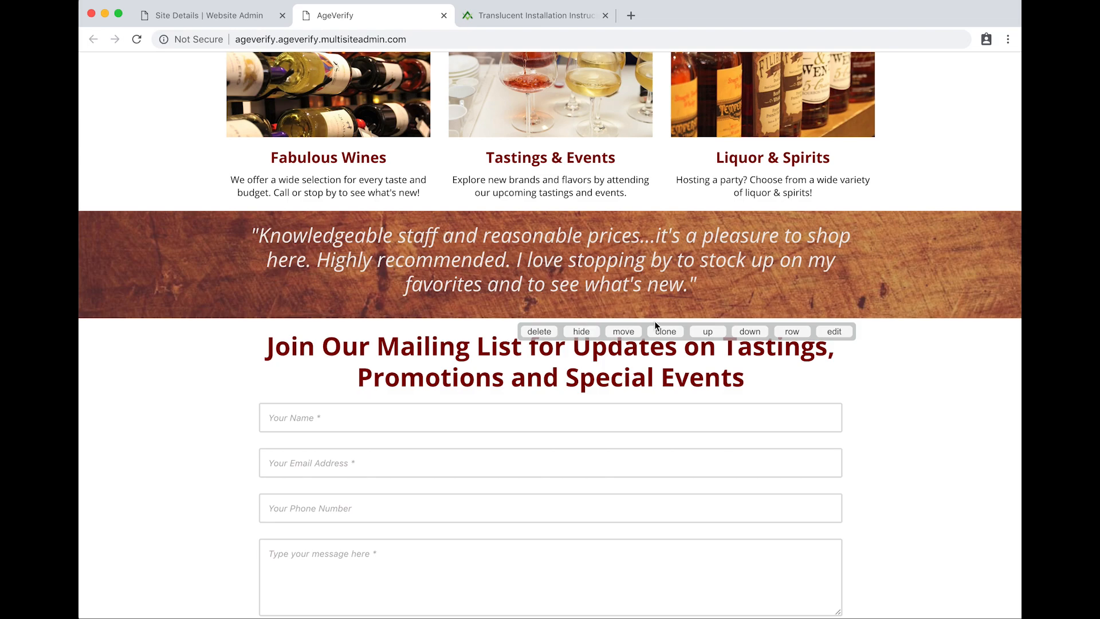